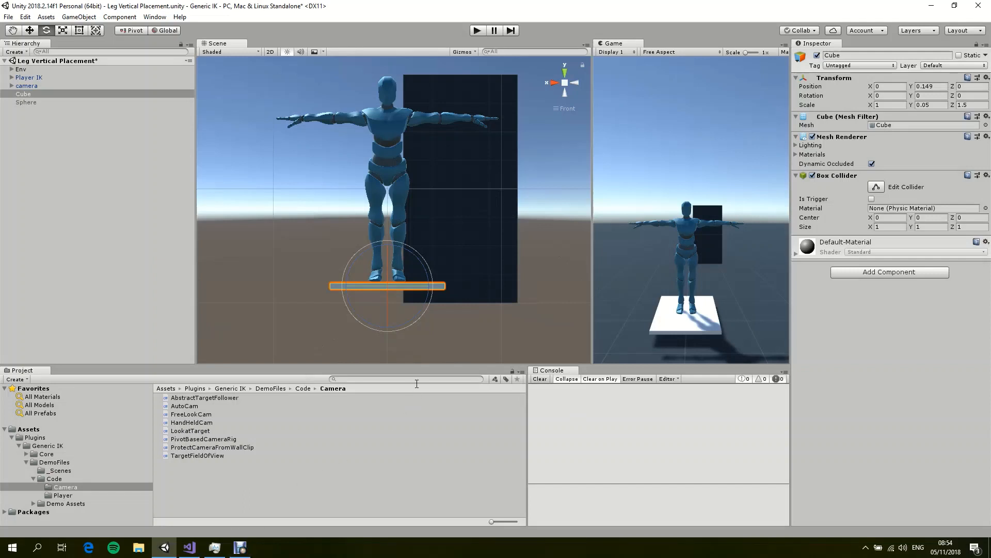
pyautogui.moveTo(532, 292)
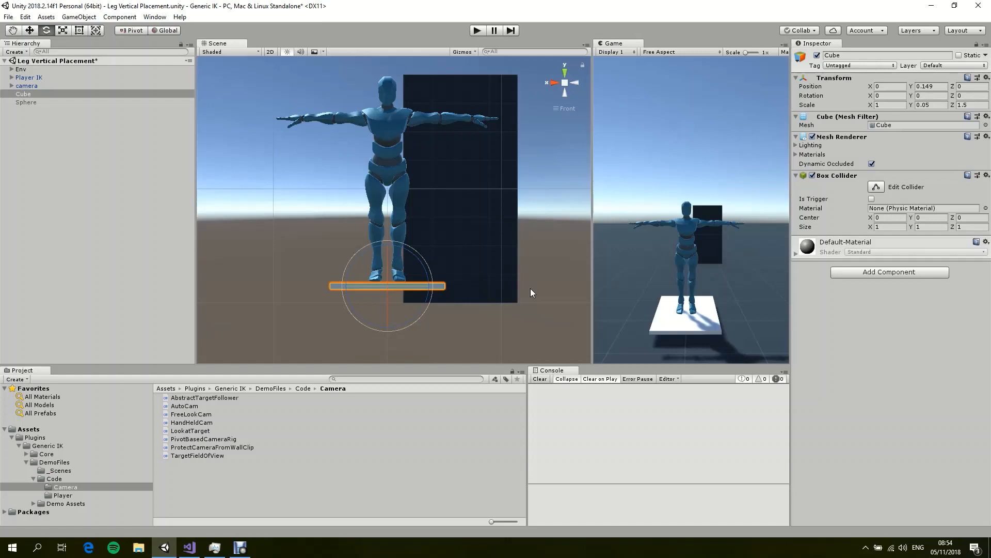
pyautogui.moveTo(610, 266)
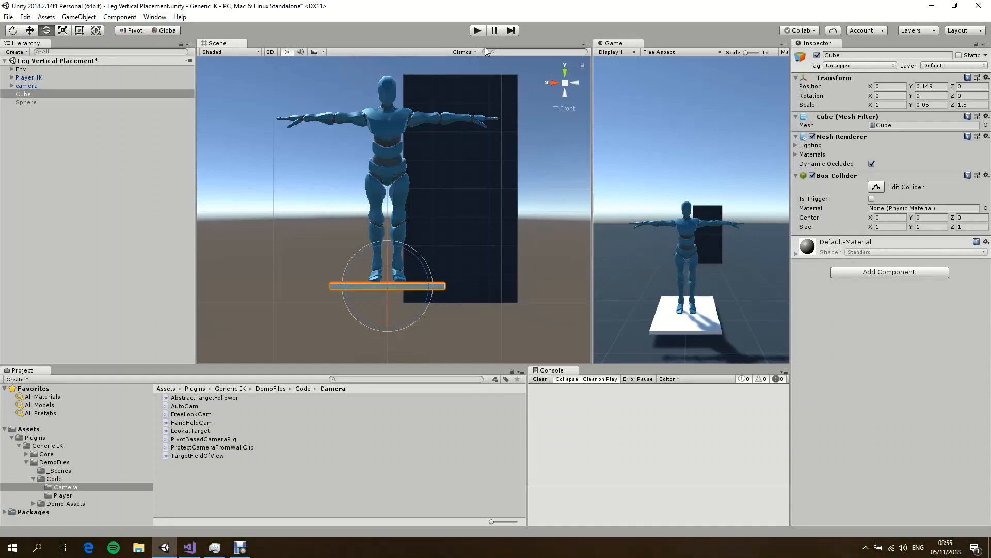
pyautogui.moveTo(487, 109)
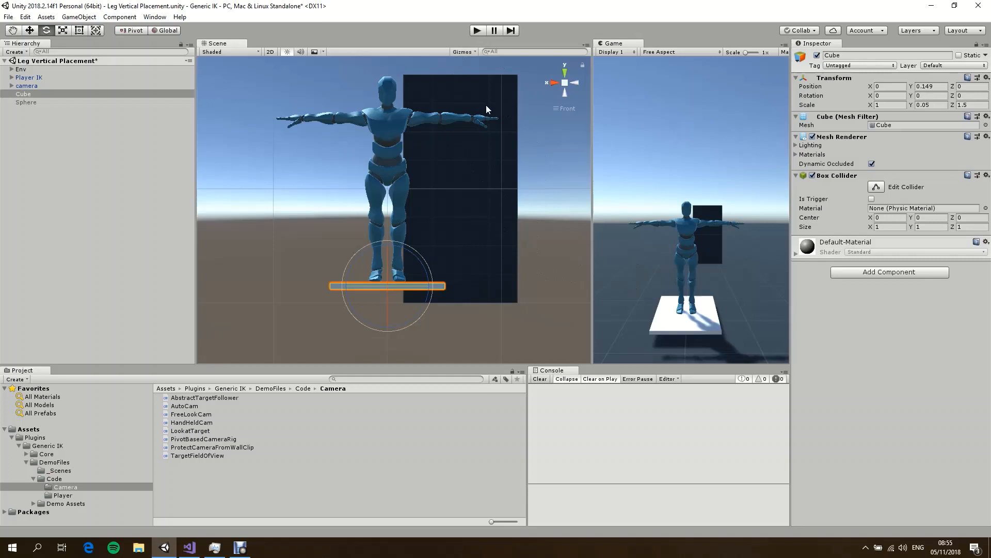
pyautogui.moveTo(568, 273)
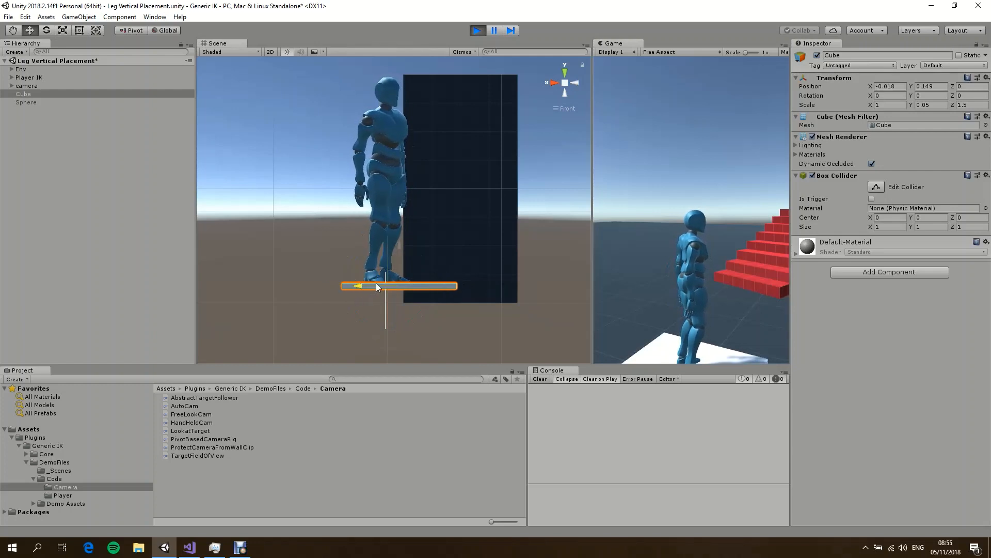
# - Slide the platform cube under the character's feet, then stop the play test
pyautogui.moveTo(376, 286); pyautogui.dragTo(310, 283)
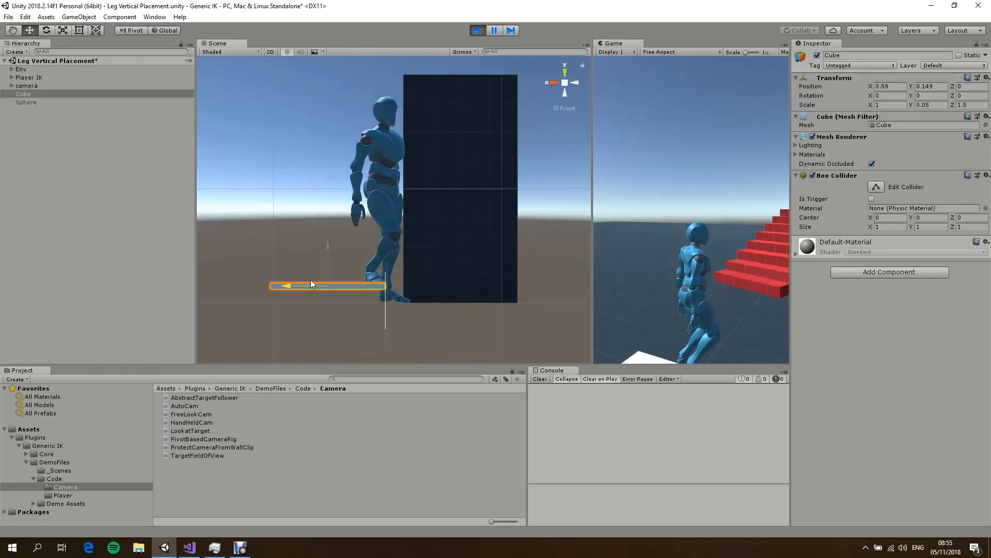
pyautogui.moveTo(310, 285); pyautogui.dragTo(341, 285)
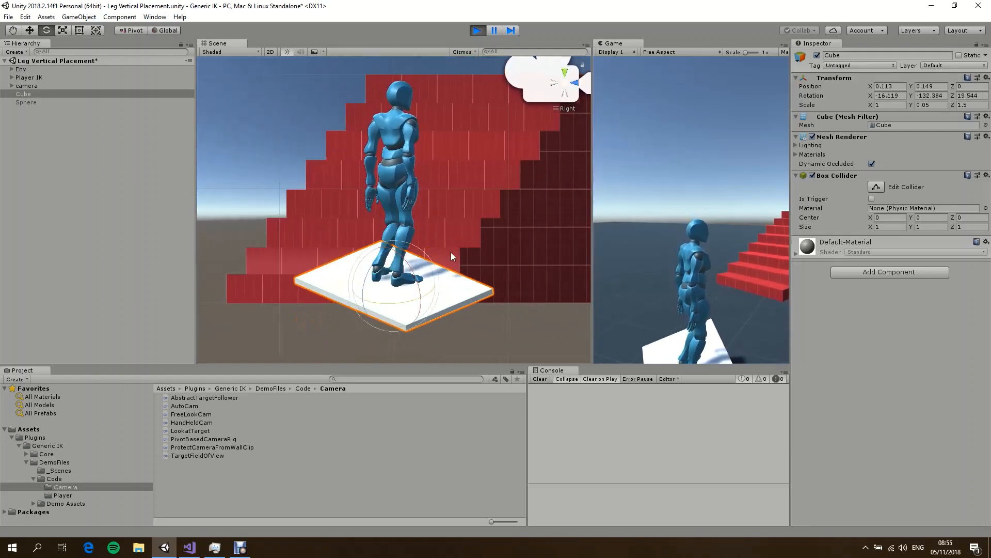
pyautogui.click(476, 30)
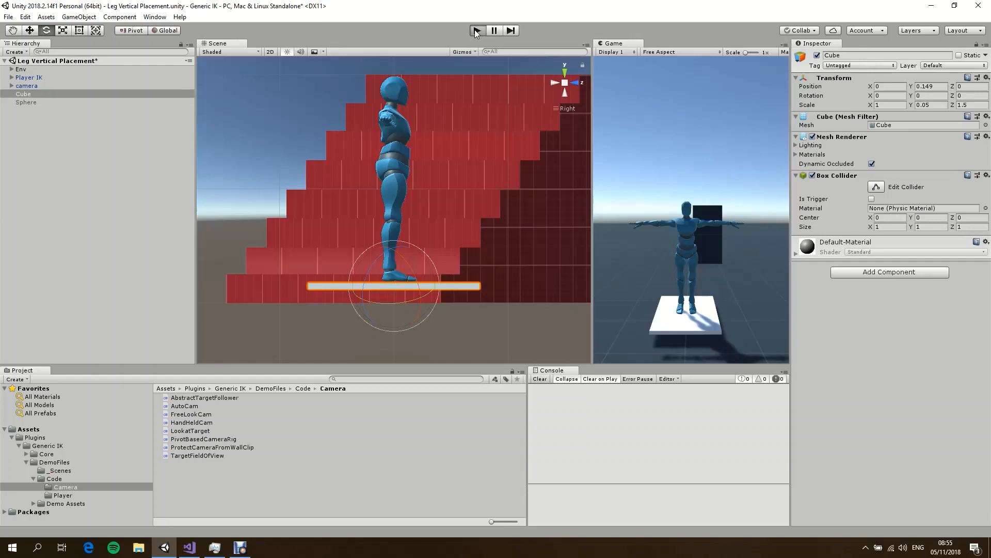
# - Run a play test, inspect the Player IK character's components, then stop the game
pyautogui.click(476, 30)
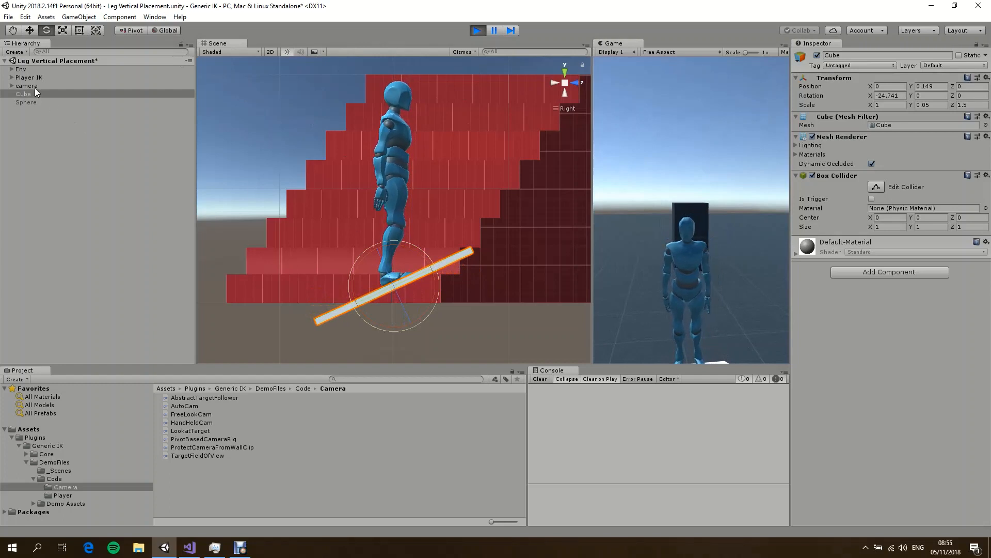
pyautogui.click(29, 77)
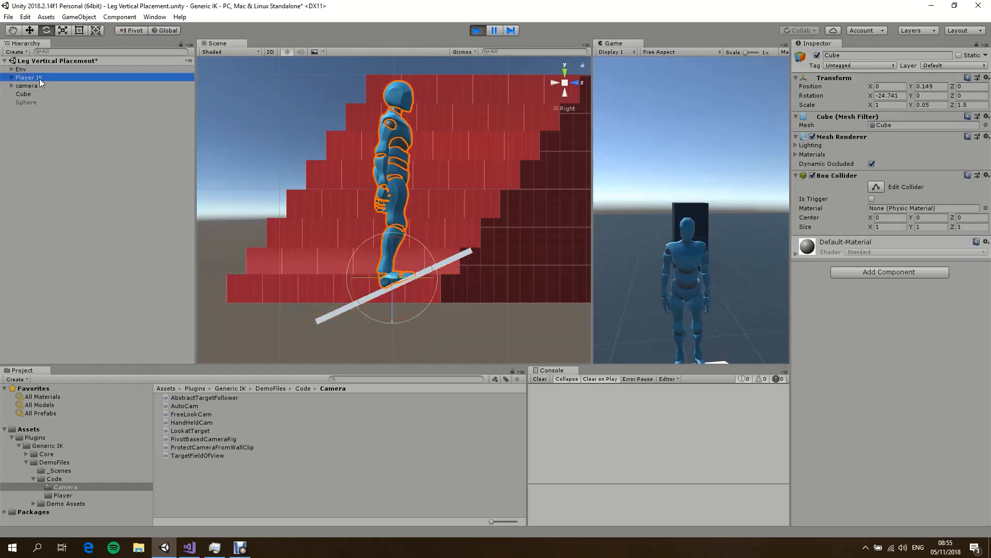
pyautogui.click(28, 76)
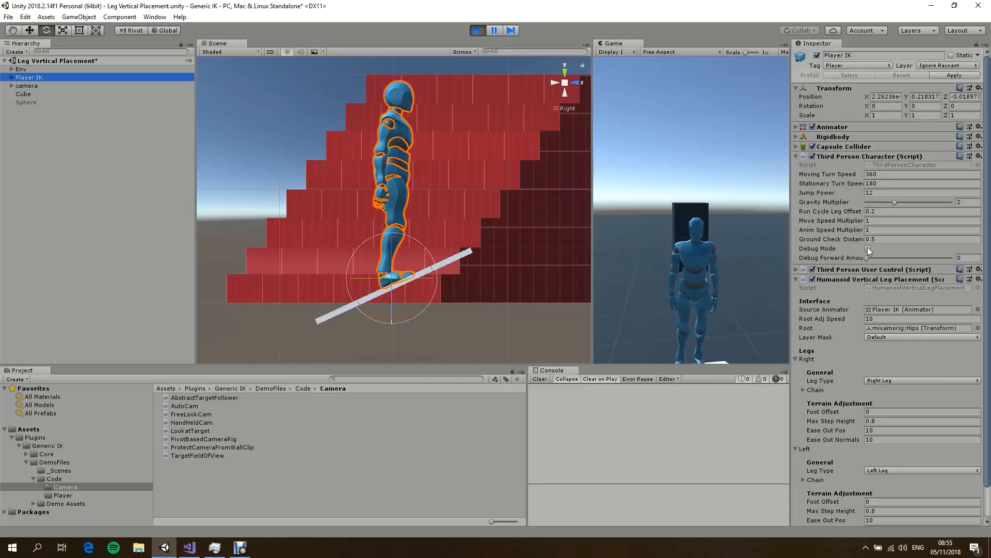
pyautogui.click(867, 248)
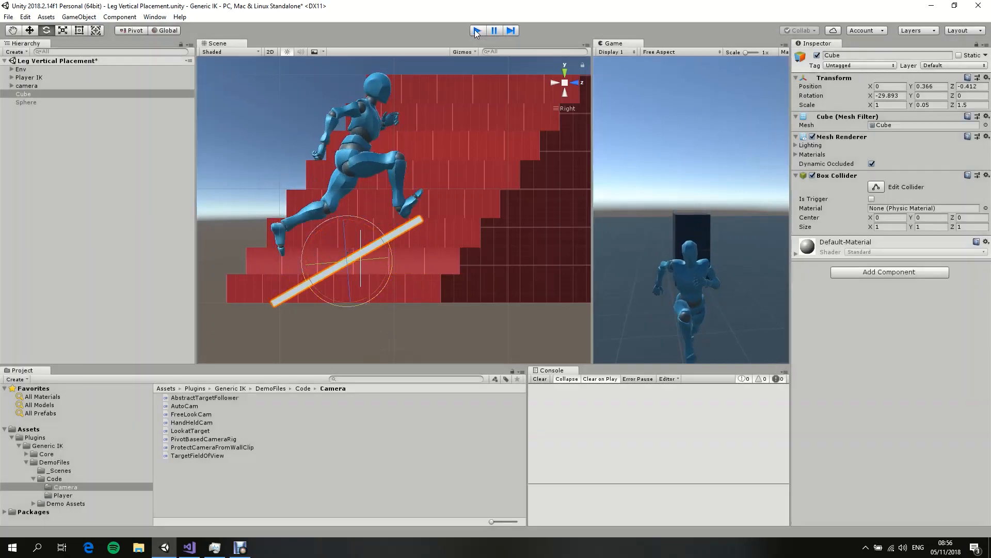
pyautogui.click(476, 30)
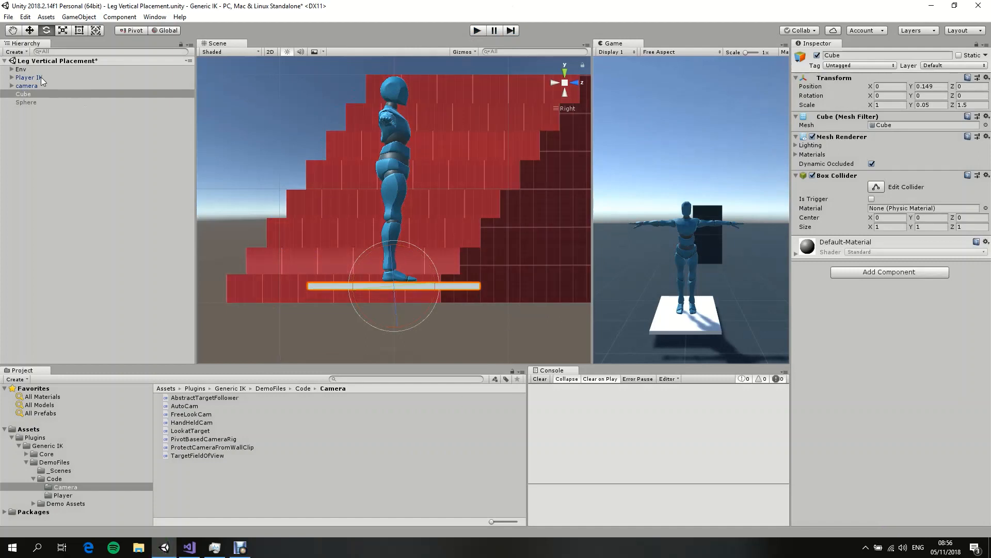
# - Collapse Player IK's Third Person Character settings and locate the leg placement script in Core
pyautogui.click(28, 77)
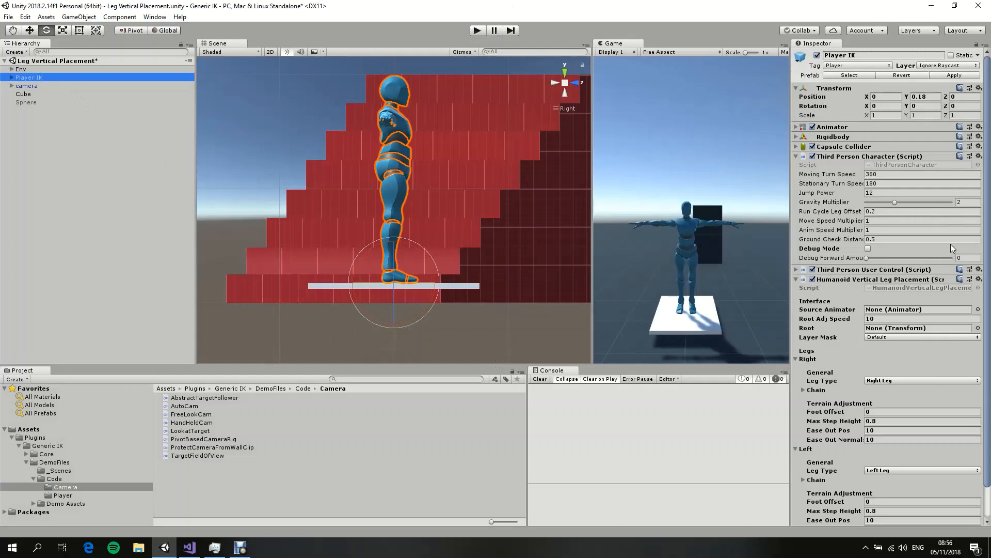
pyautogui.click(796, 156)
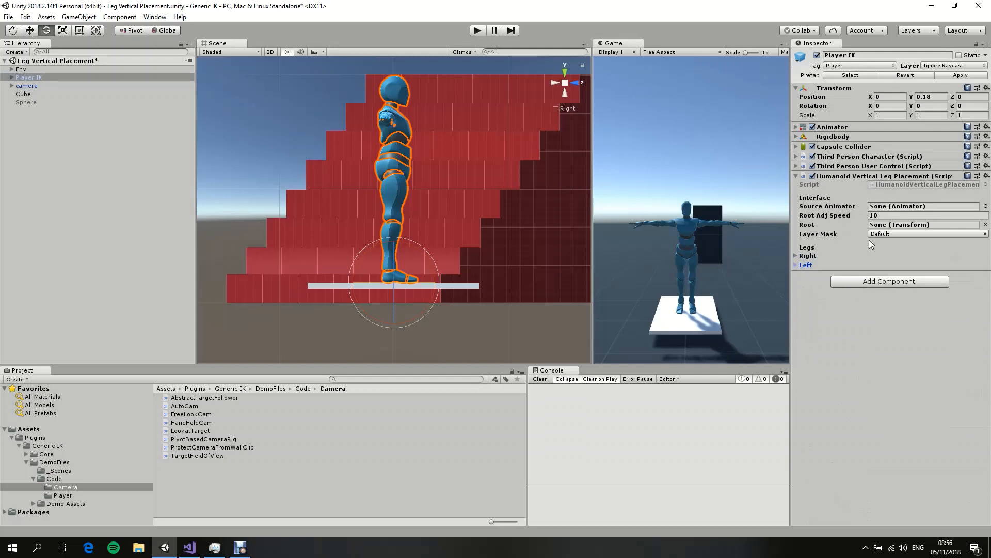
pyautogui.moveTo(802, 213)
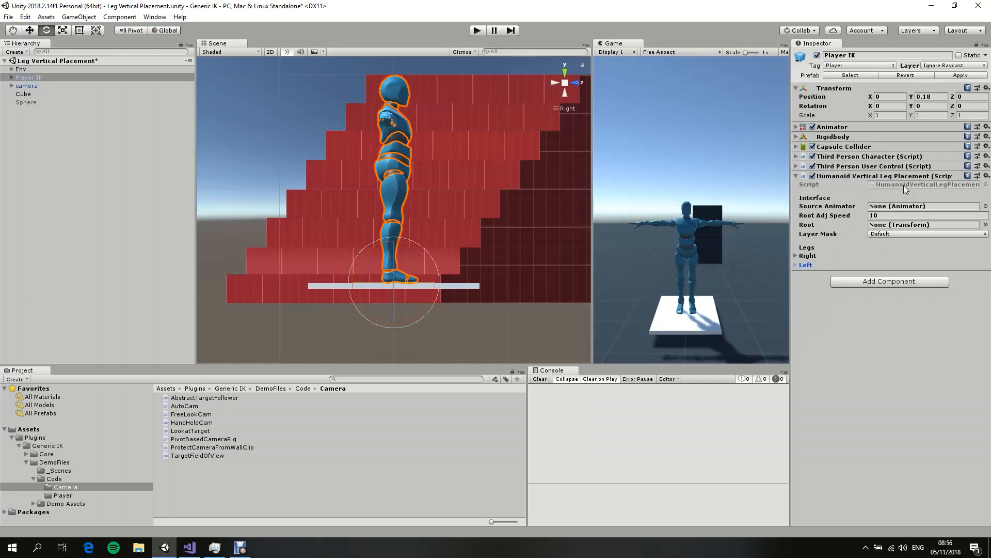
pyautogui.click(45, 454)
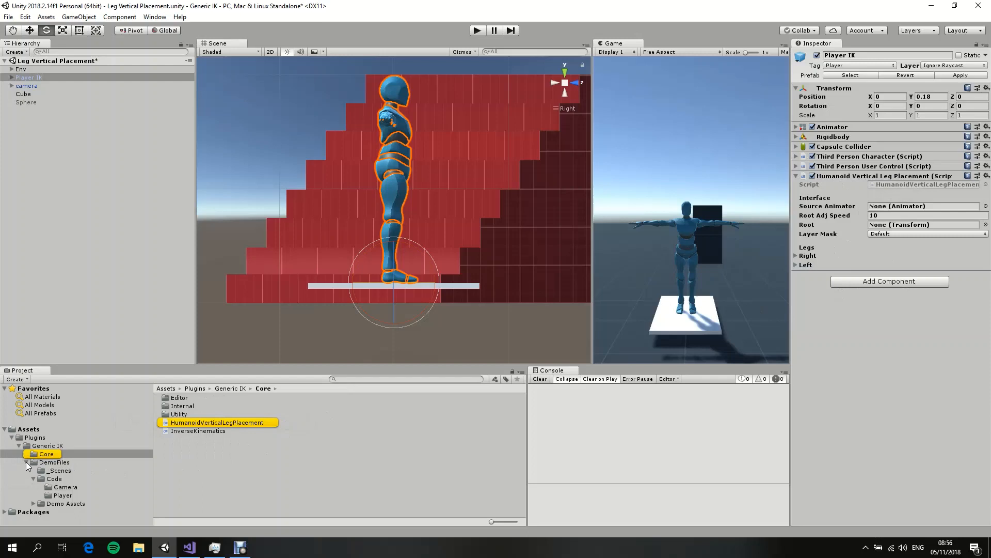
pyautogui.click(54, 462)
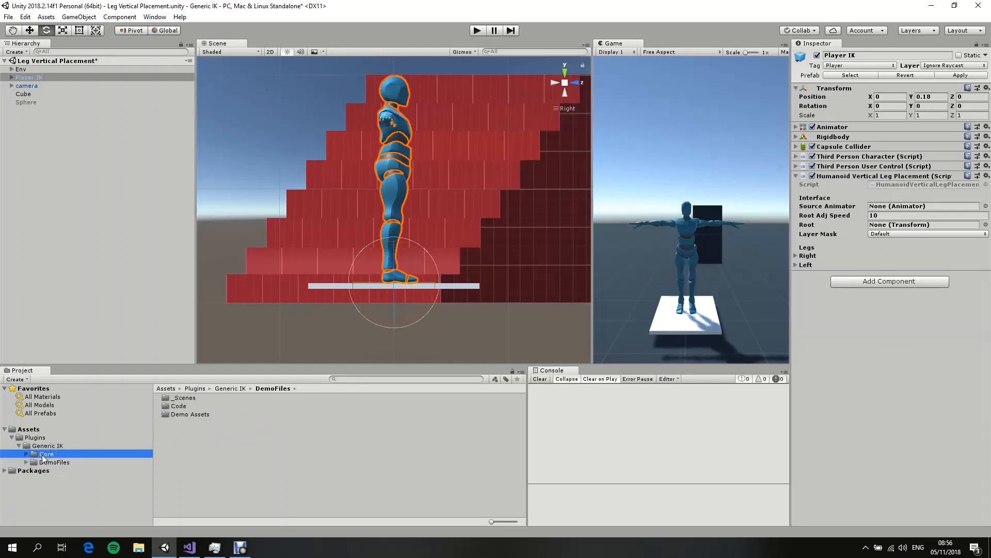
pyautogui.click(45, 453)
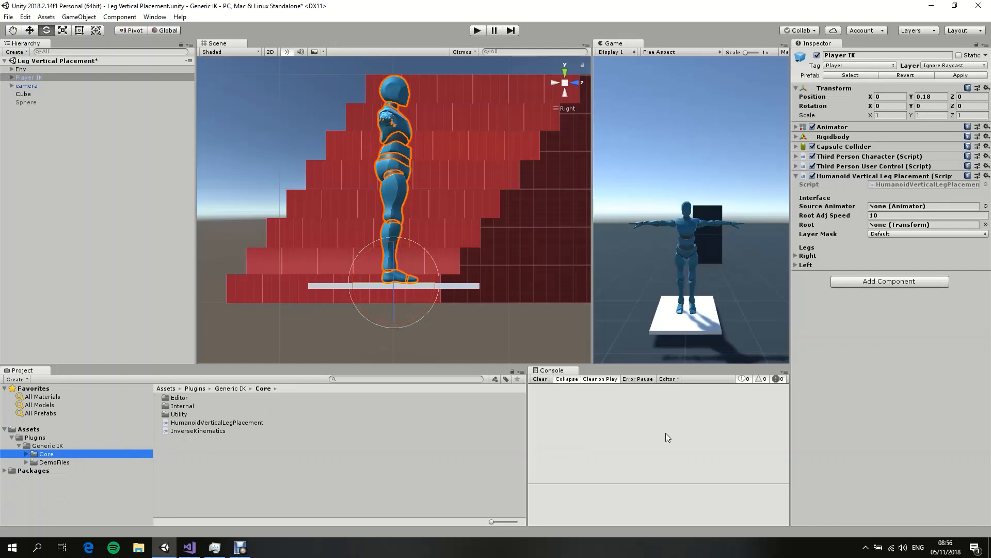
pyautogui.moveTo(977, 184)
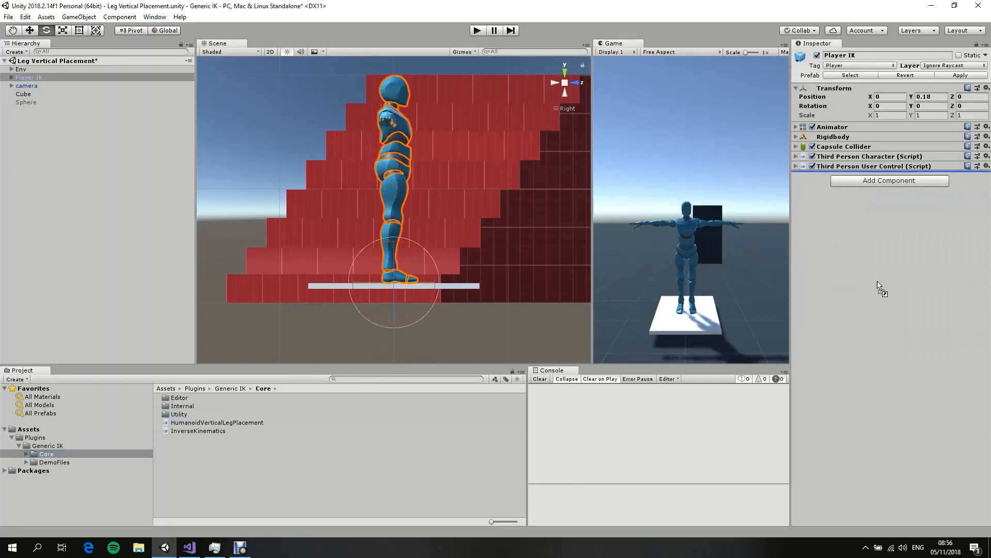
# - Re-add the leg placement component to Player IK and expand its Right and Left legs
pyautogui.click(888, 181)
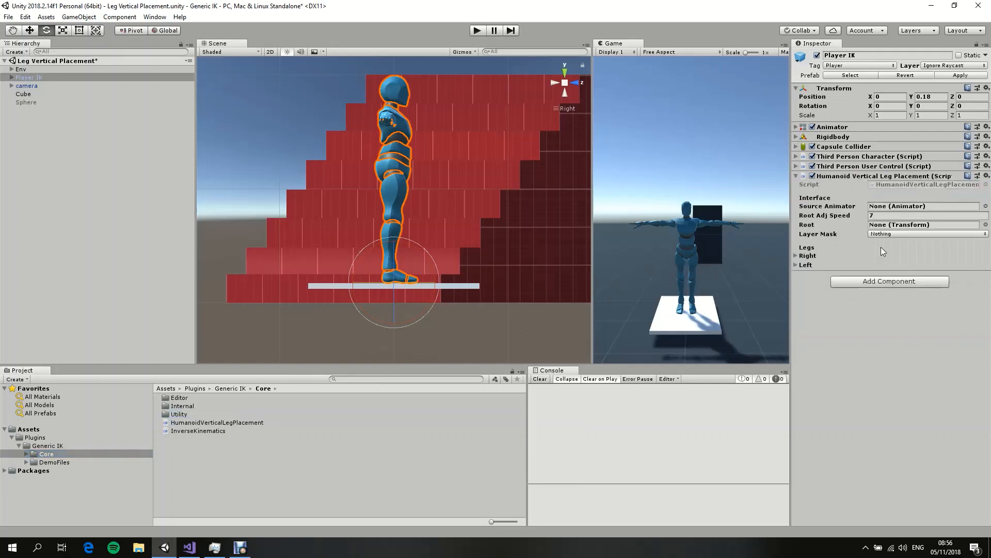
pyautogui.moveTo(815, 287)
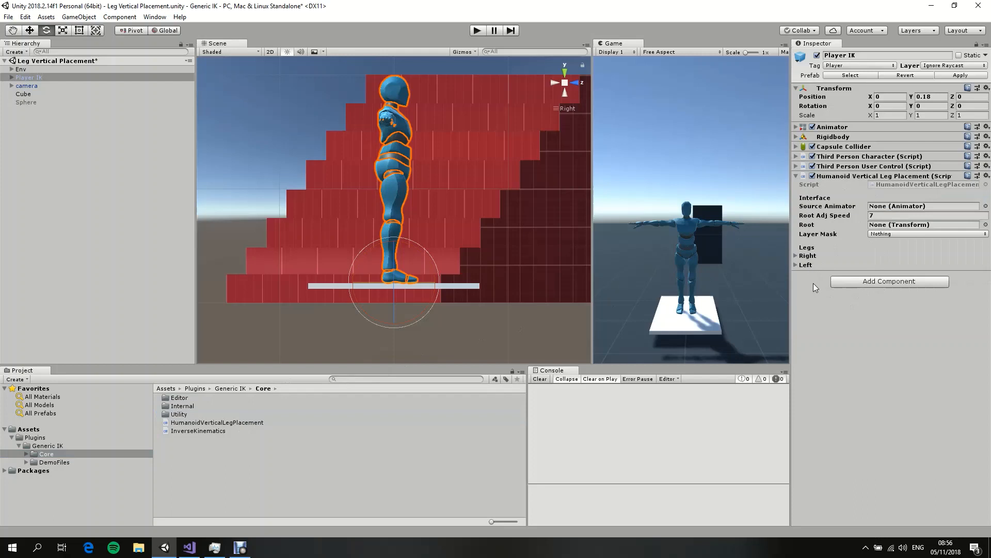
pyautogui.moveTo(798, 264)
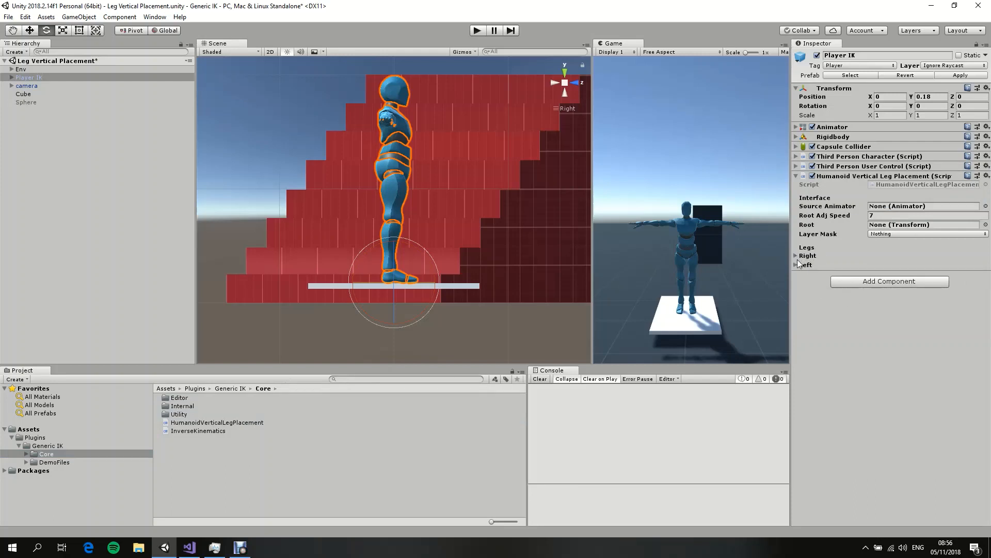
pyautogui.click(799, 256)
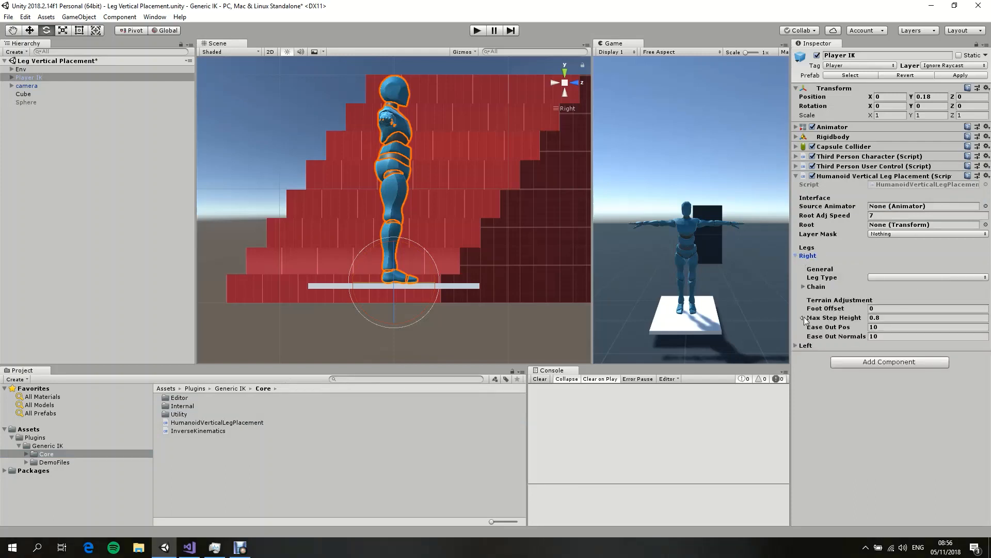
pyautogui.click(807, 344)
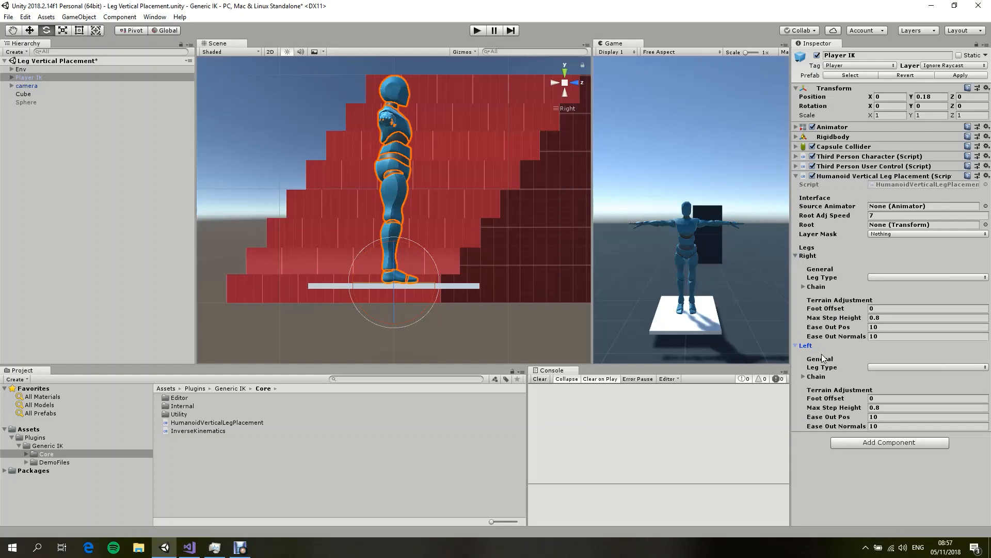
pyautogui.moveTo(854, 301)
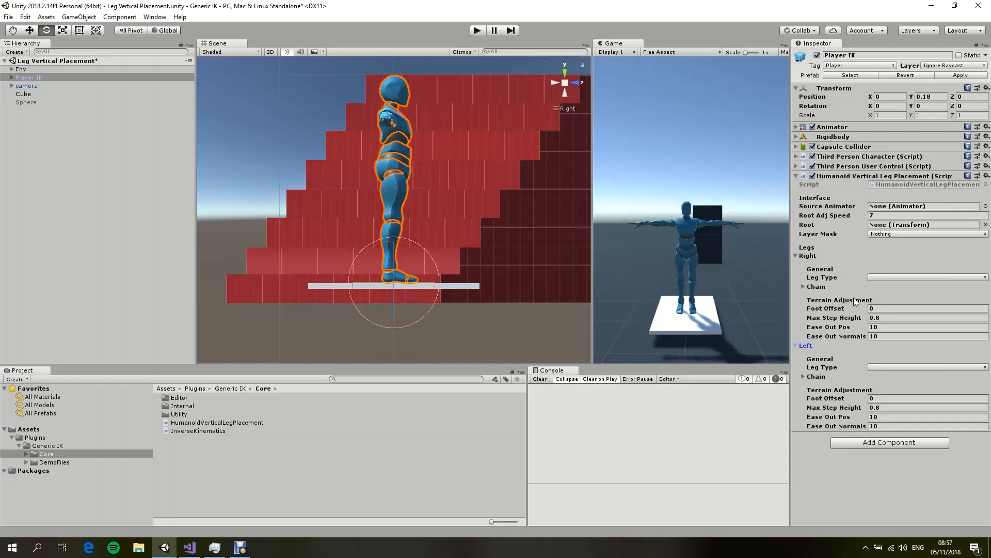
# - Set leg types to Right Leg and Left Leg, and the layer mask to Default
pyautogui.click(927, 277)
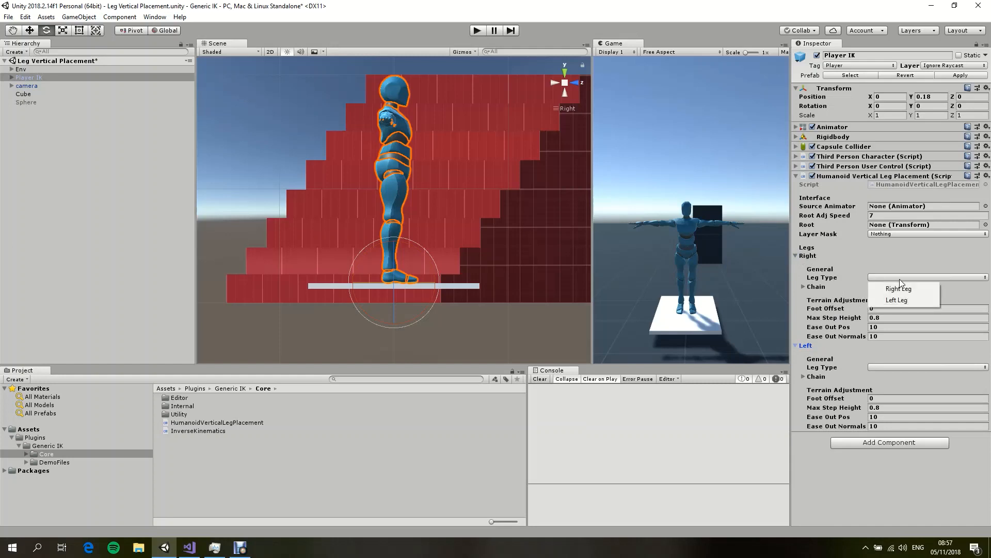
pyautogui.moveTo(898, 289)
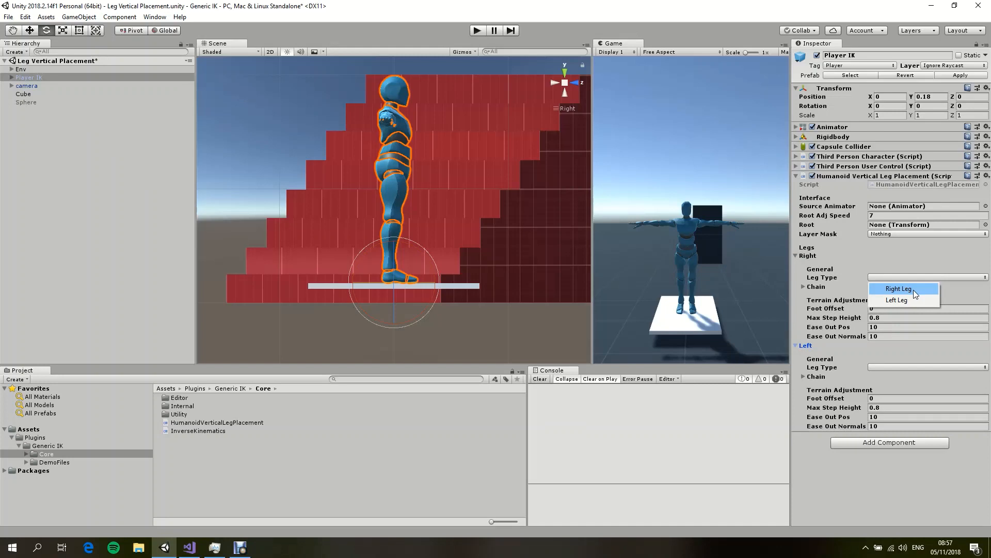
pyautogui.click(898, 289)
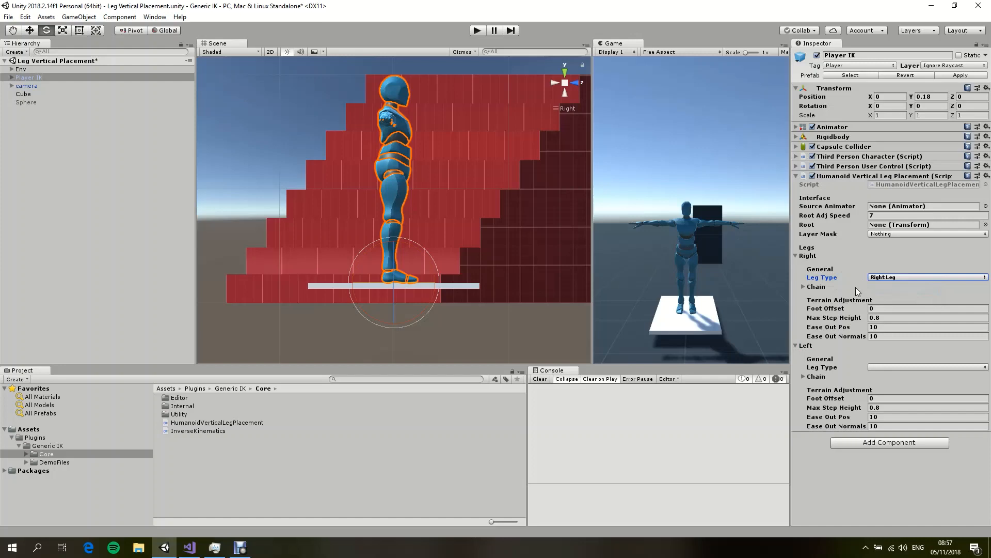
pyautogui.click(926, 367)
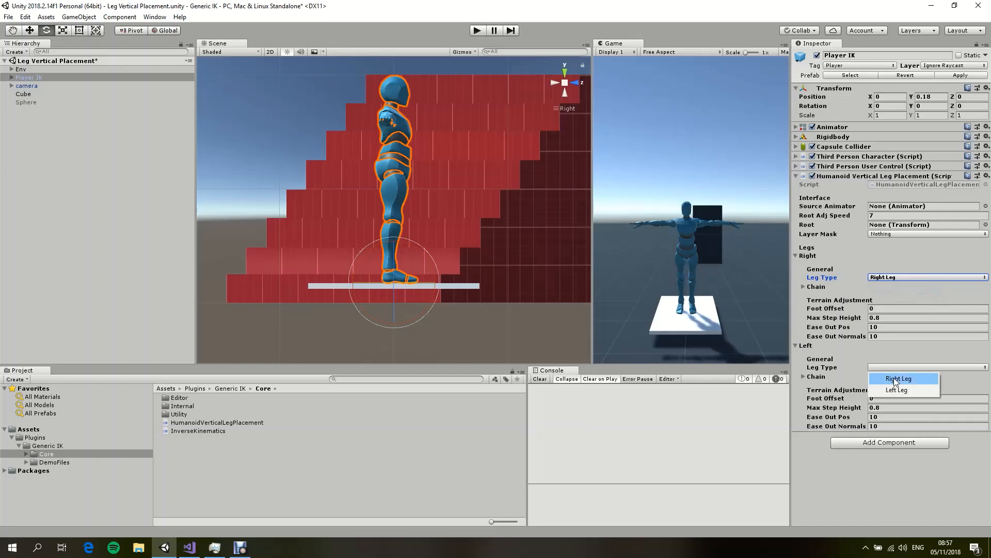
pyautogui.click(895, 390)
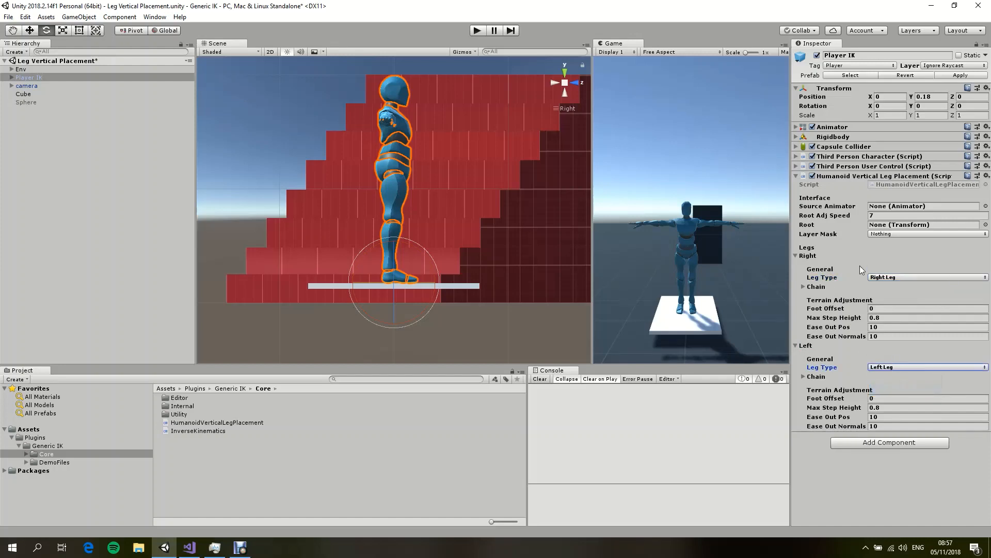
pyautogui.click(925, 233)
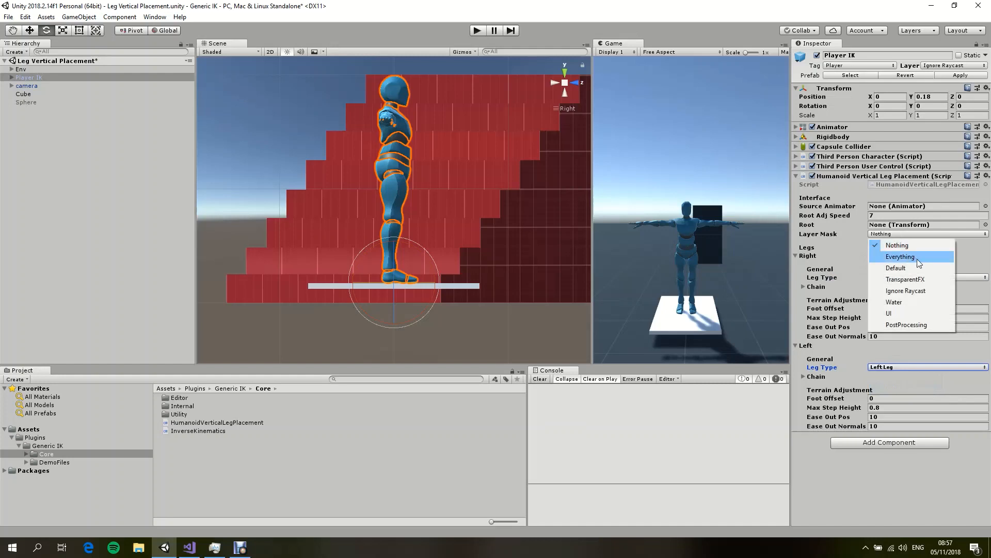
pyautogui.moveTo(920, 274)
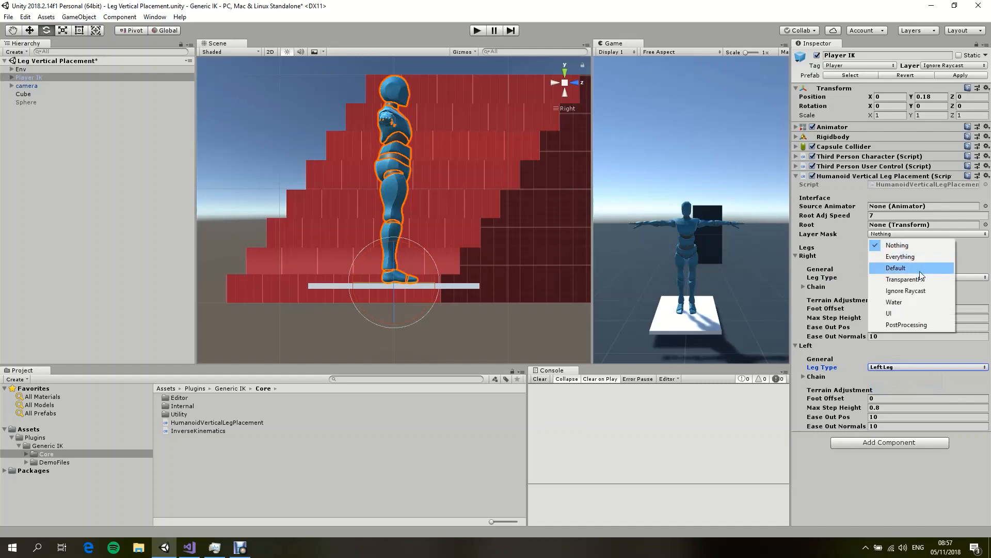
pyautogui.click(895, 267)
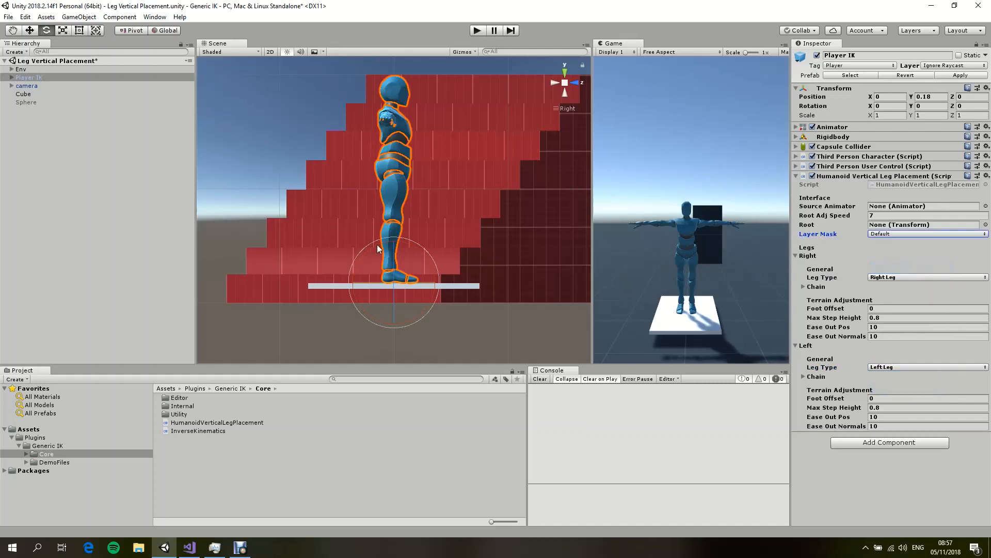
pyautogui.moveTo(940, 386)
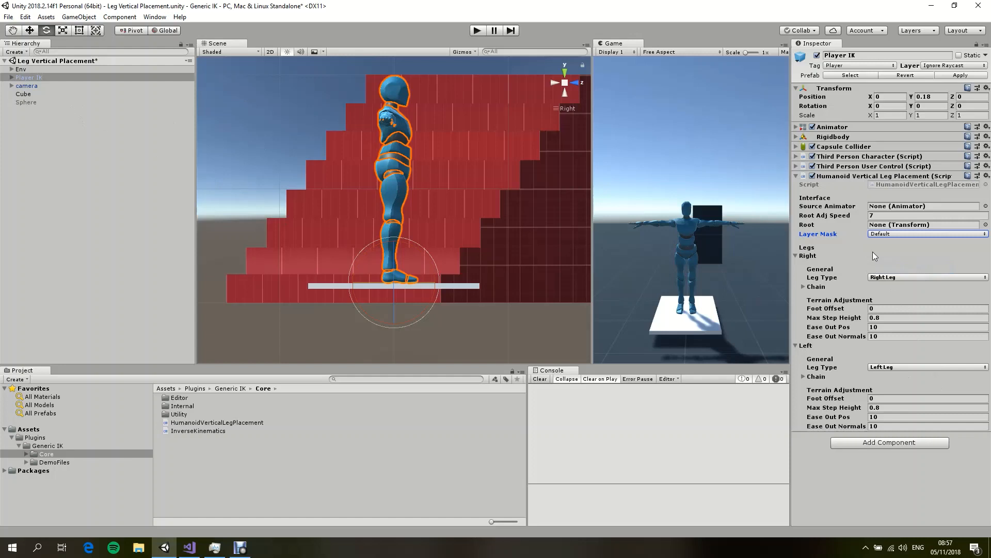
pyautogui.moveTo(929, 307)
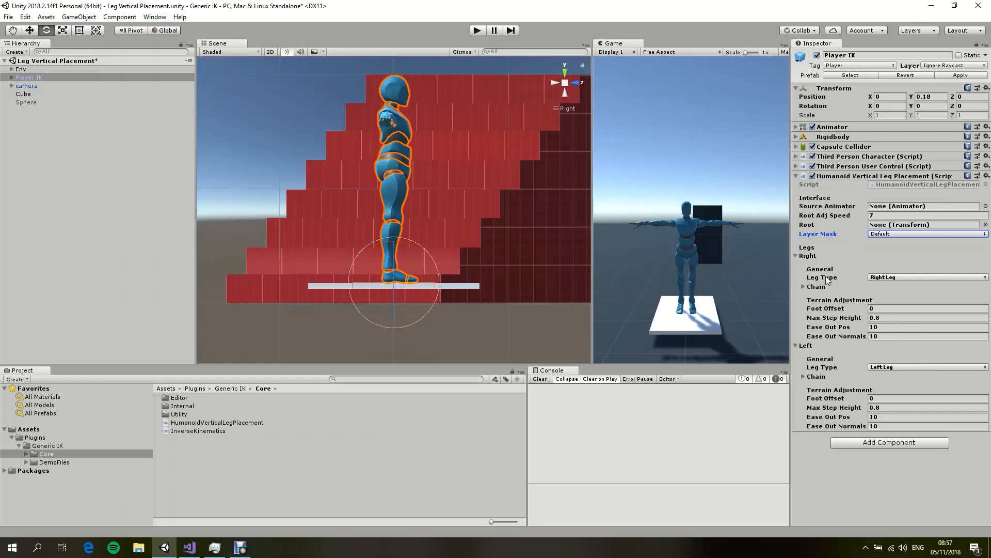
# - Keep Right Leg as the right leg type and expand its chain and joints list
pyautogui.click(927, 277)
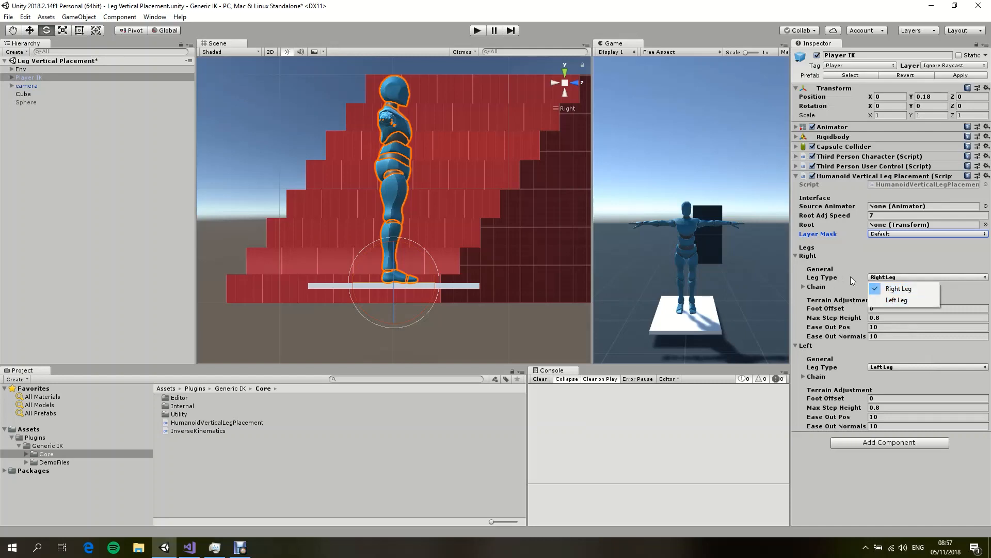
pyautogui.click(898, 288)
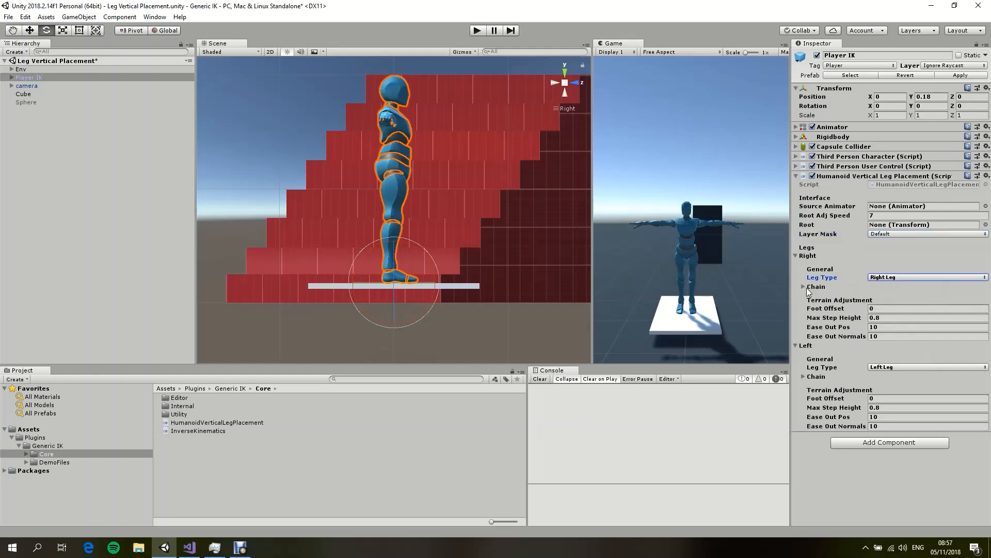
pyautogui.click(803, 287)
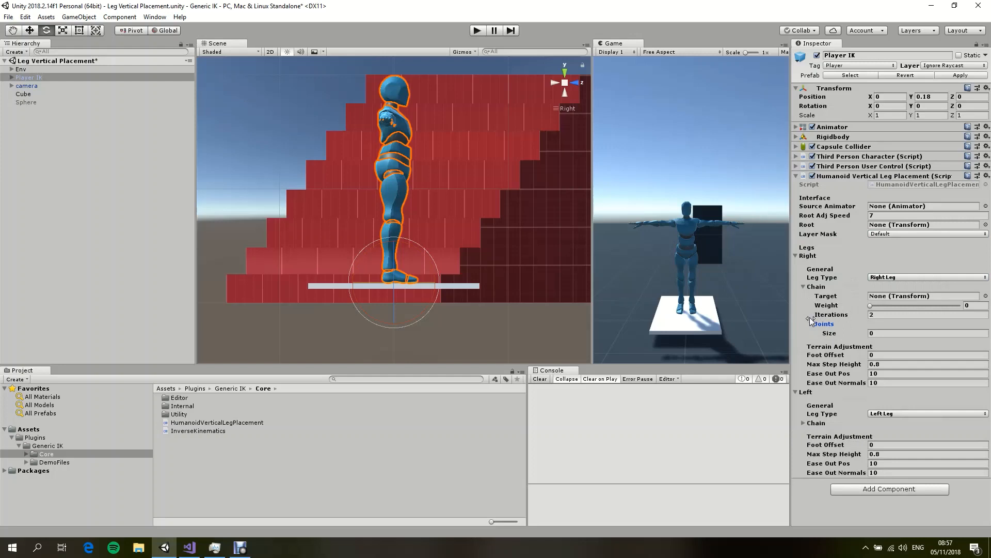
pyautogui.click(803, 287)
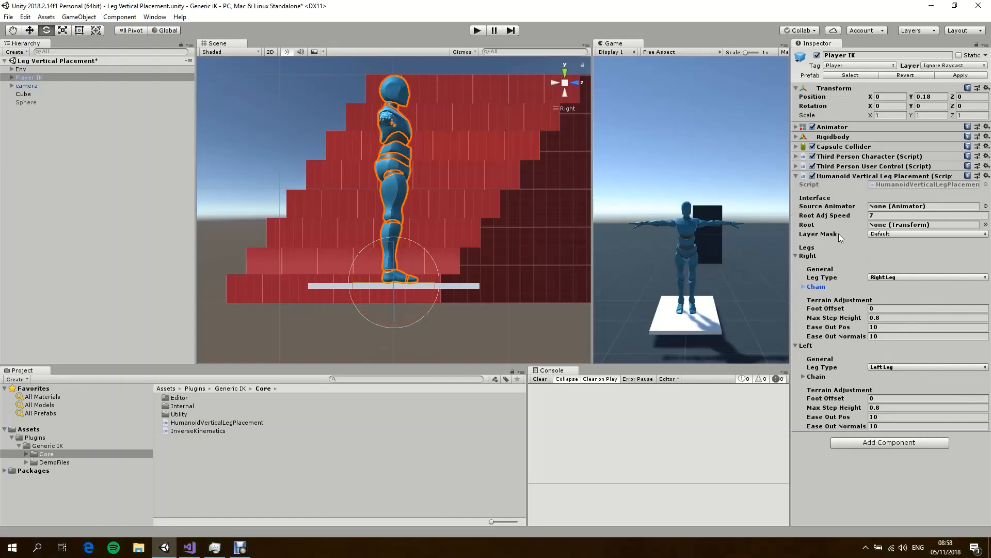
pyautogui.moveTo(855, 237)
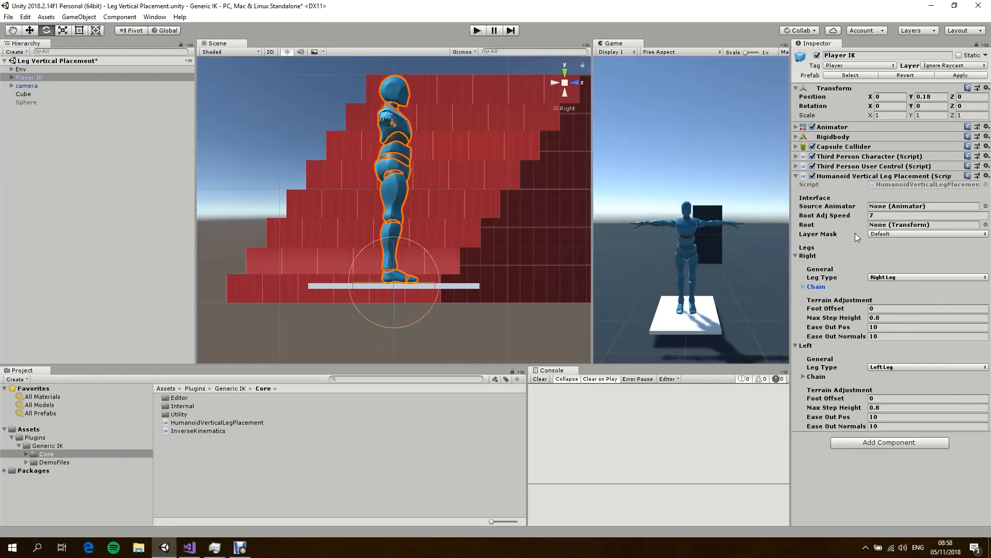
pyautogui.moveTo(869, 275)
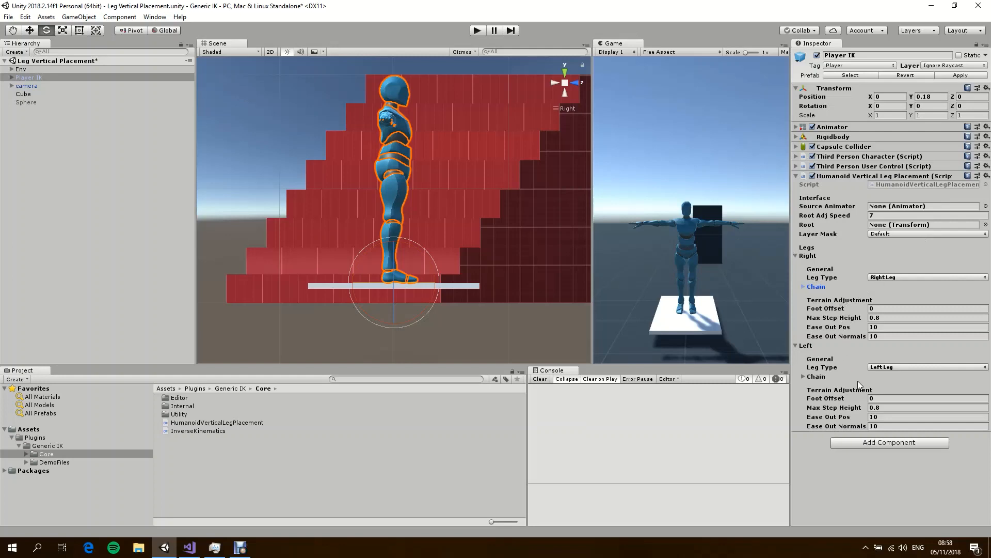
pyautogui.moveTo(863, 302)
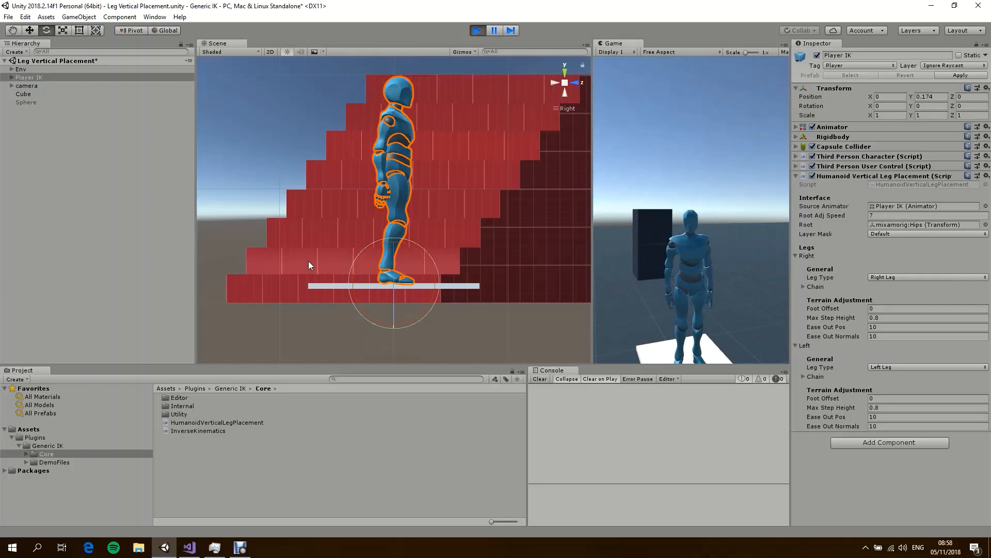
pyautogui.click(24, 94)
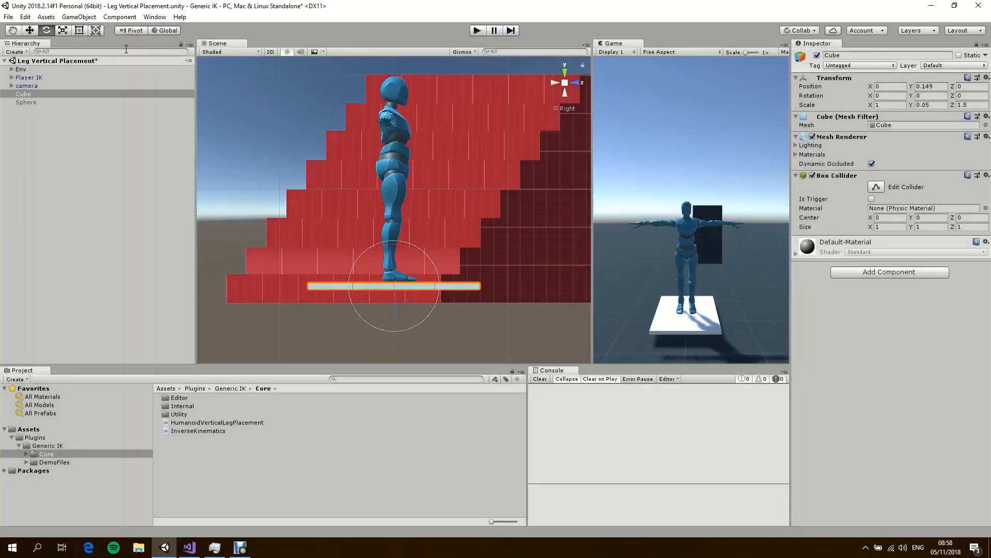
pyautogui.click(28, 77)
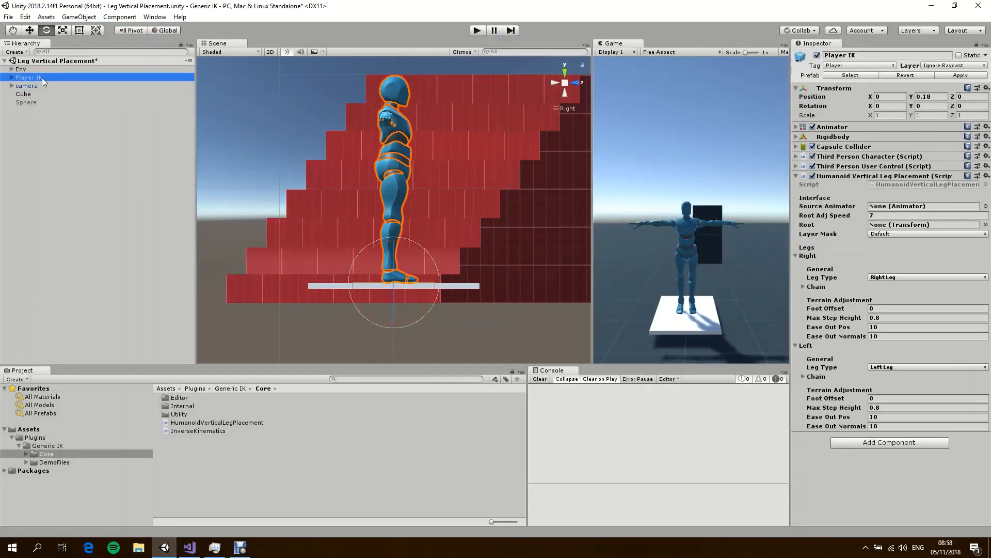
pyautogui.moveTo(703, 235)
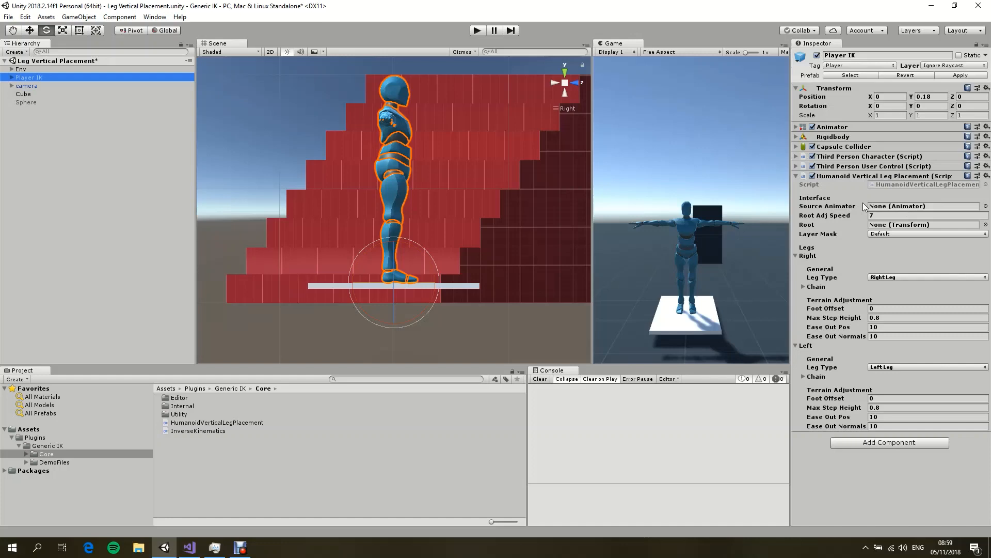
pyautogui.moveTo(898, 290)
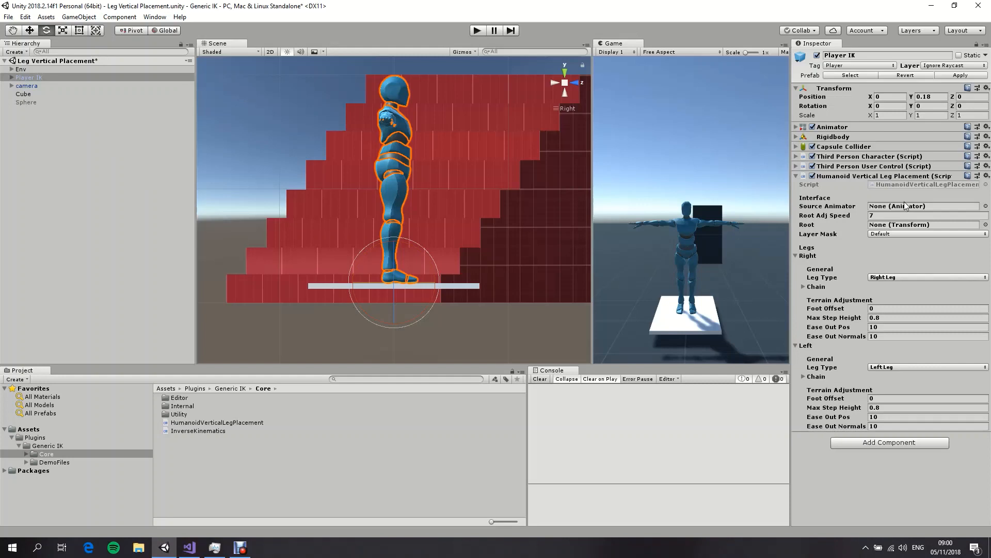
pyautogui.click(924, 224)
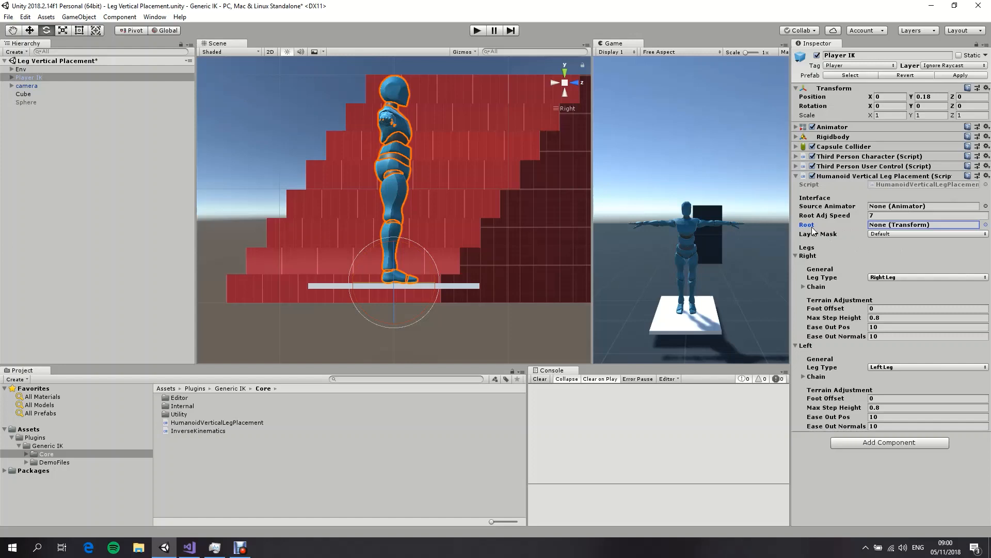
pyautogui.moveTo(578, 222)
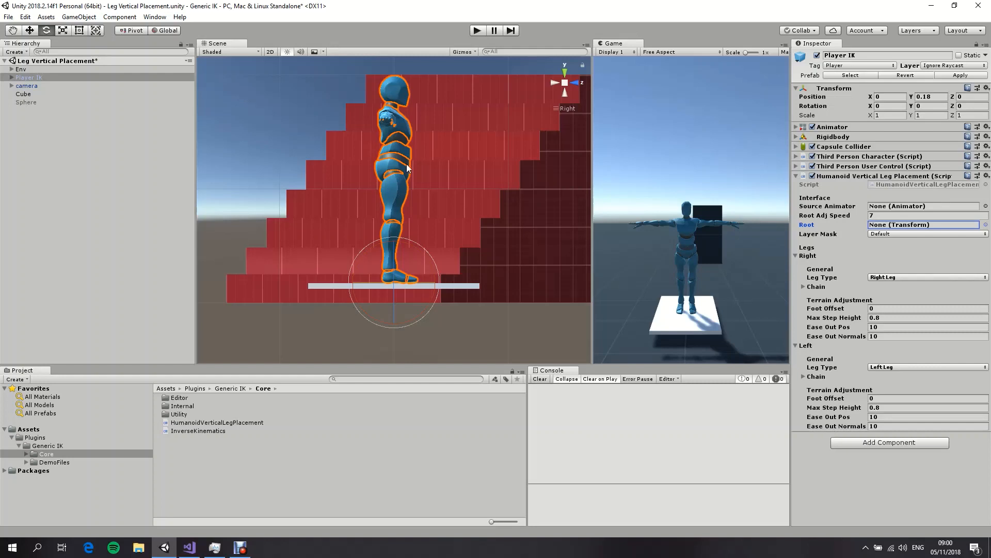
pyautogui.moveTo(825, 218)
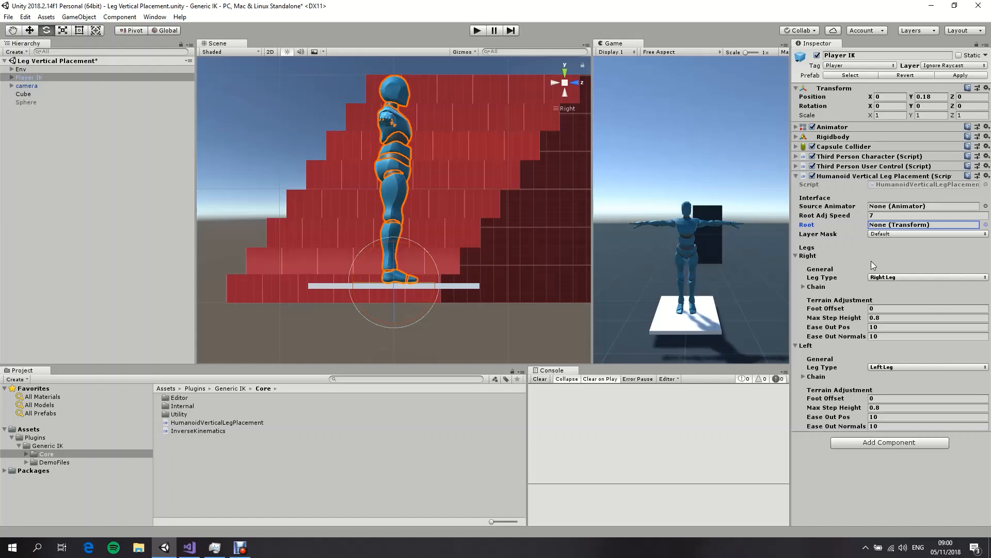
pyautogui.click(926, 234)
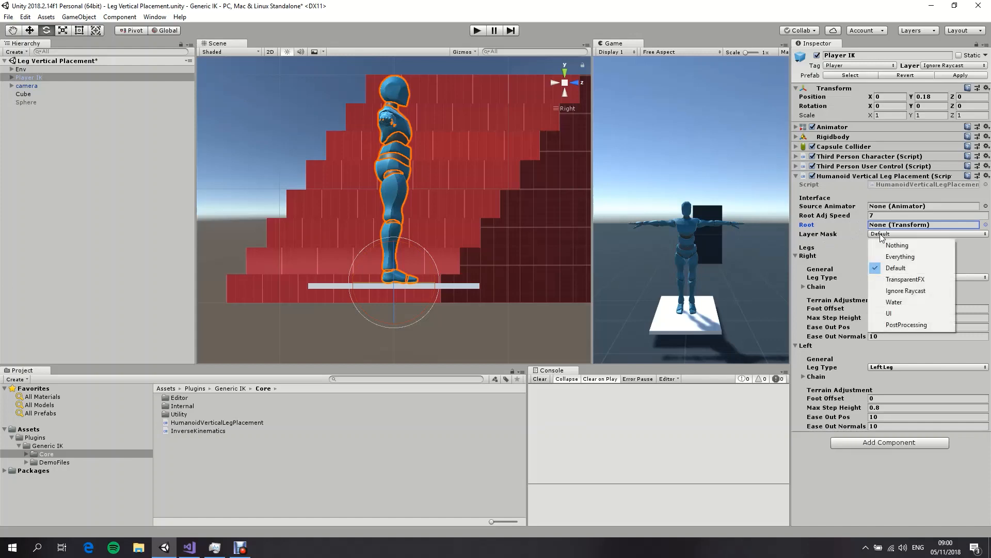
pyautogui.click(895, 268)
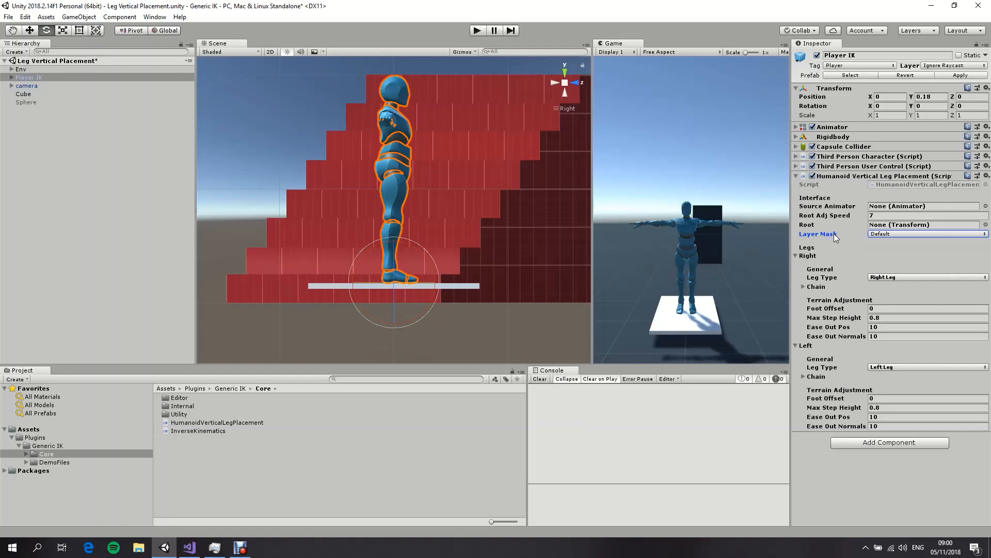
pyautogui.moveTo(274, 155)
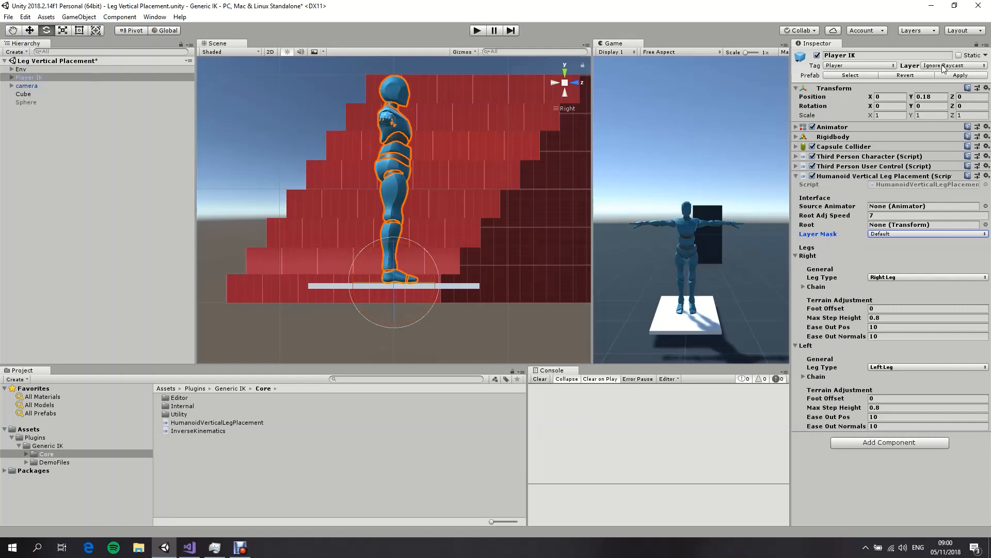
pyautogui.click(970, 65)
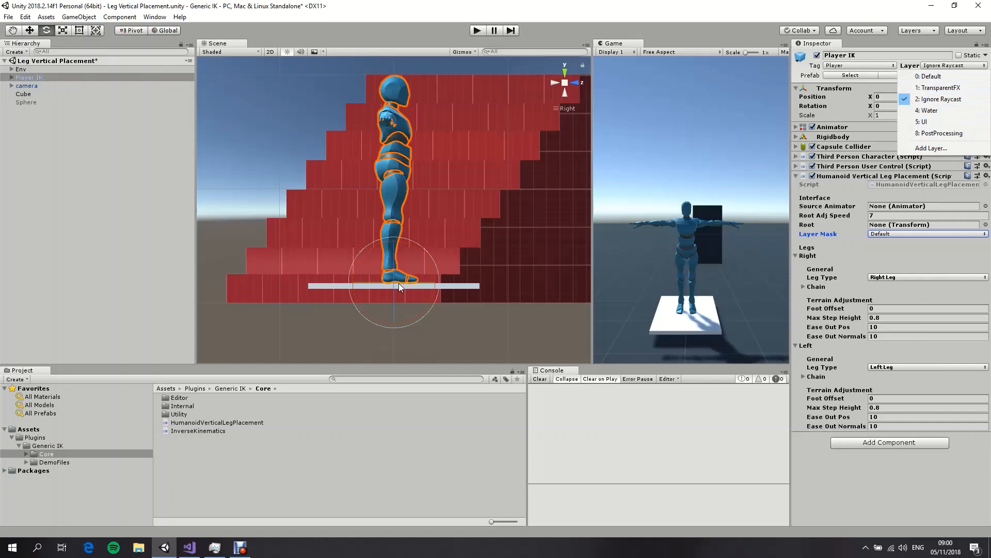
pyautogui.moveTo(408, 281)
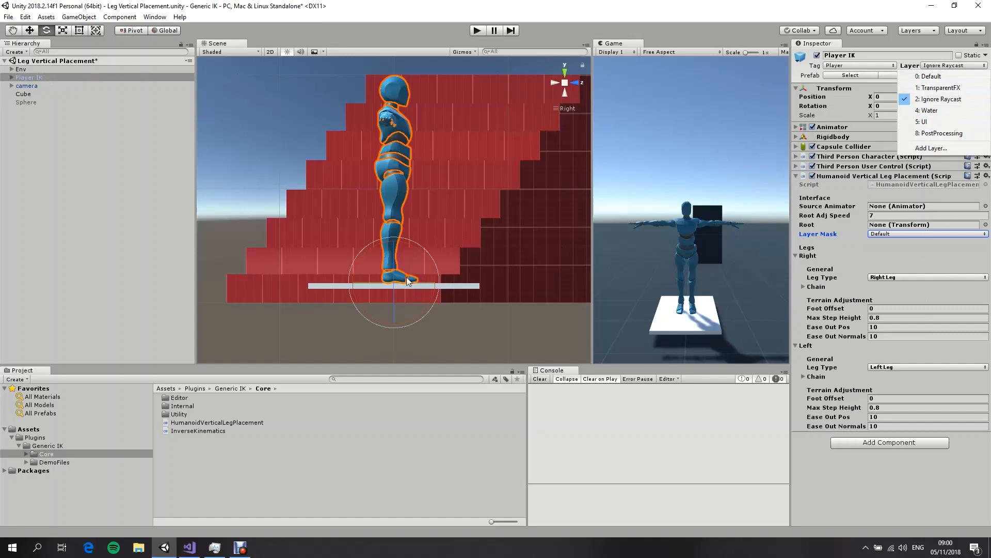
pyautogui.moveTo(385, 187)
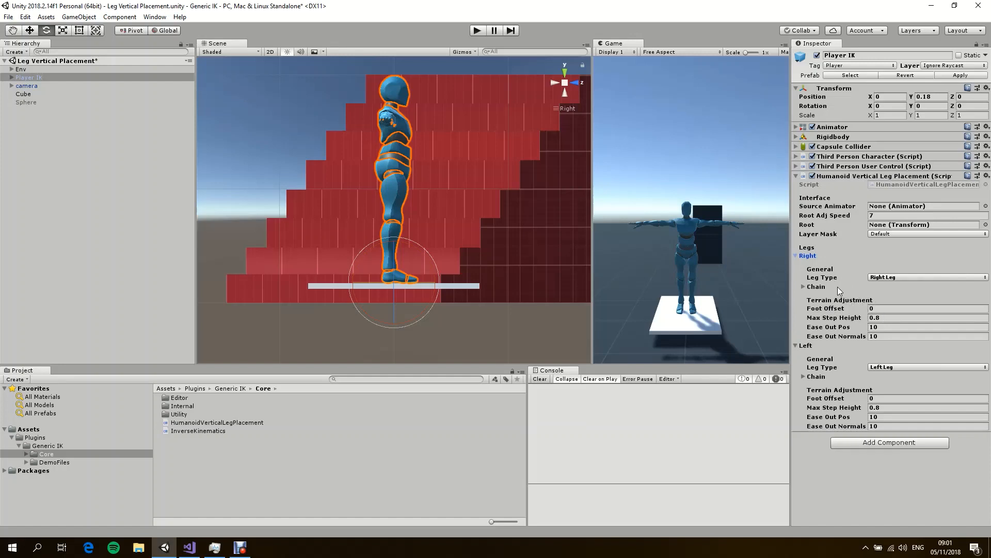
pyautogui.moveTo(822, 277)
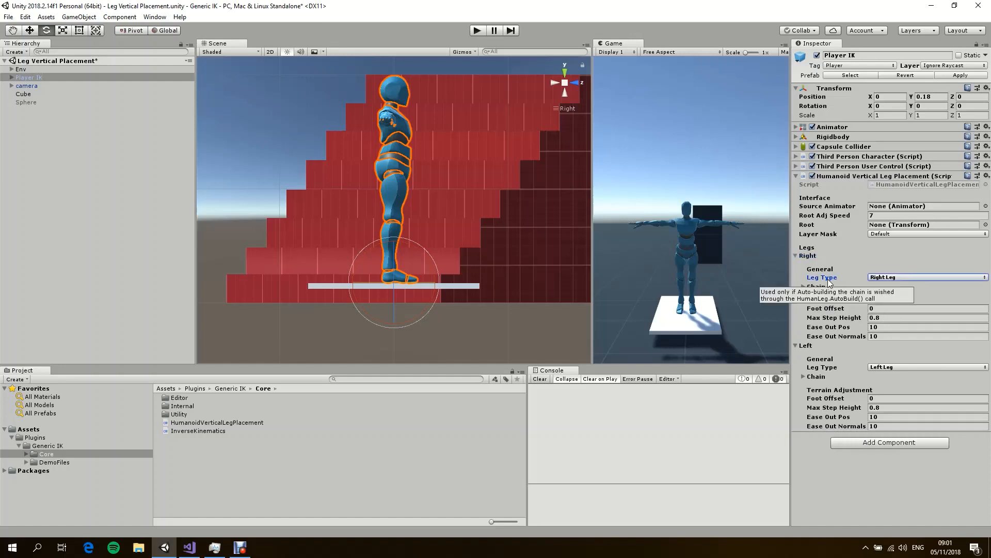
pyautogui.click(927, 277)
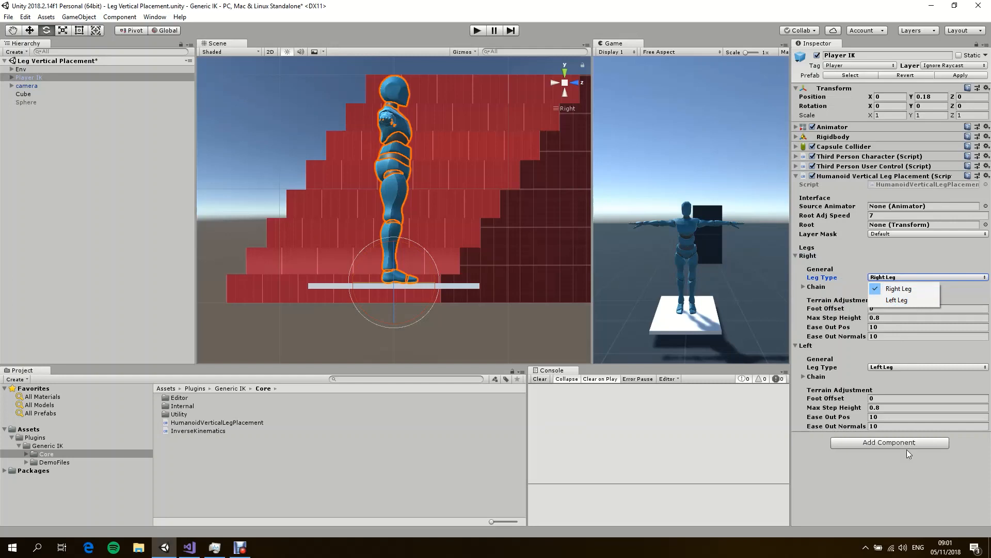
pyautogui.click(926, 277)
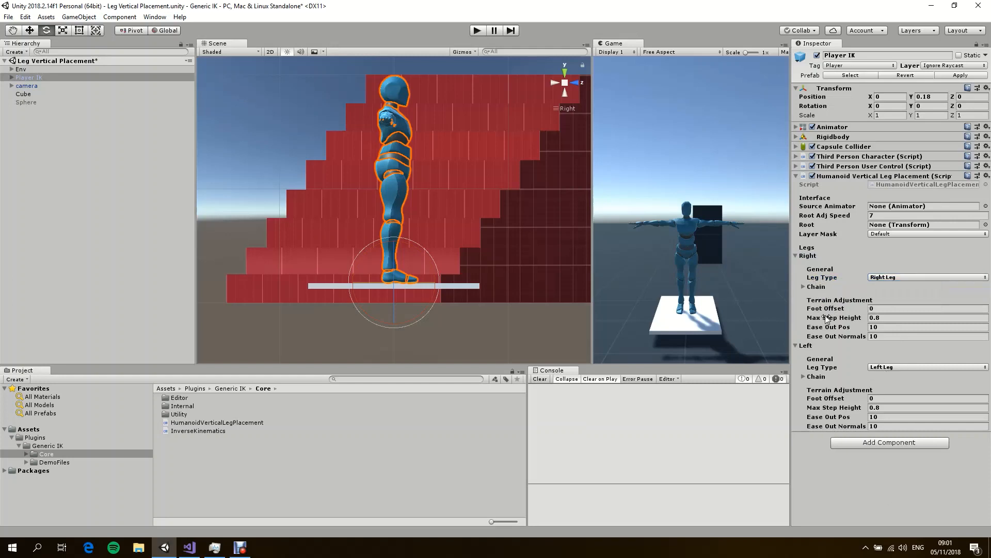
pyautogui.moveTo(862, 487)
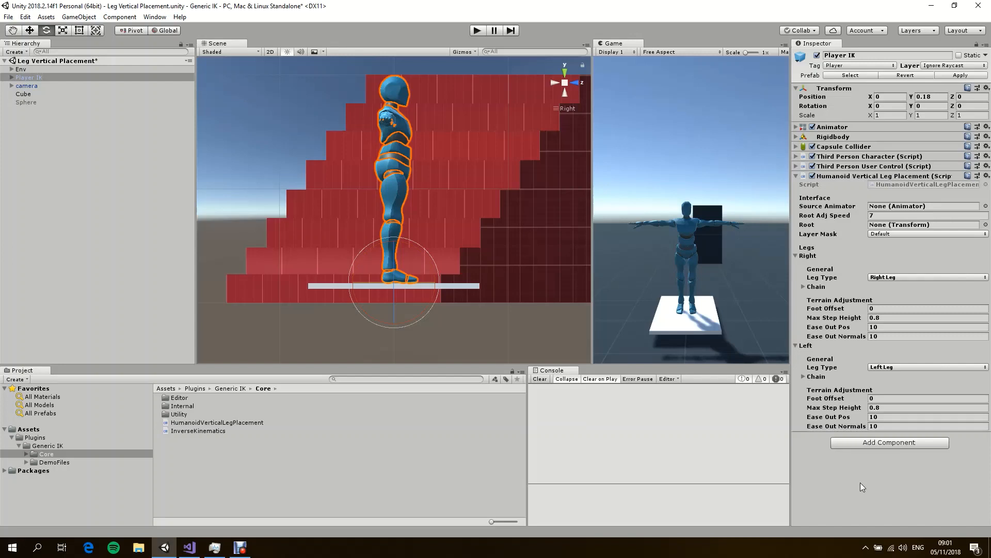
pyautogui.moveTo(844, 322)
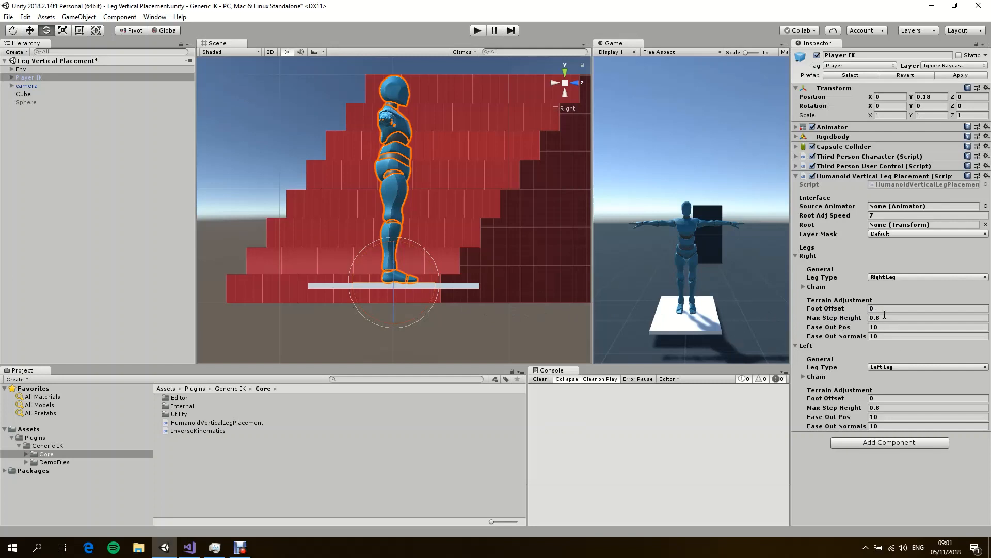
pyautogui.click(924, 308)
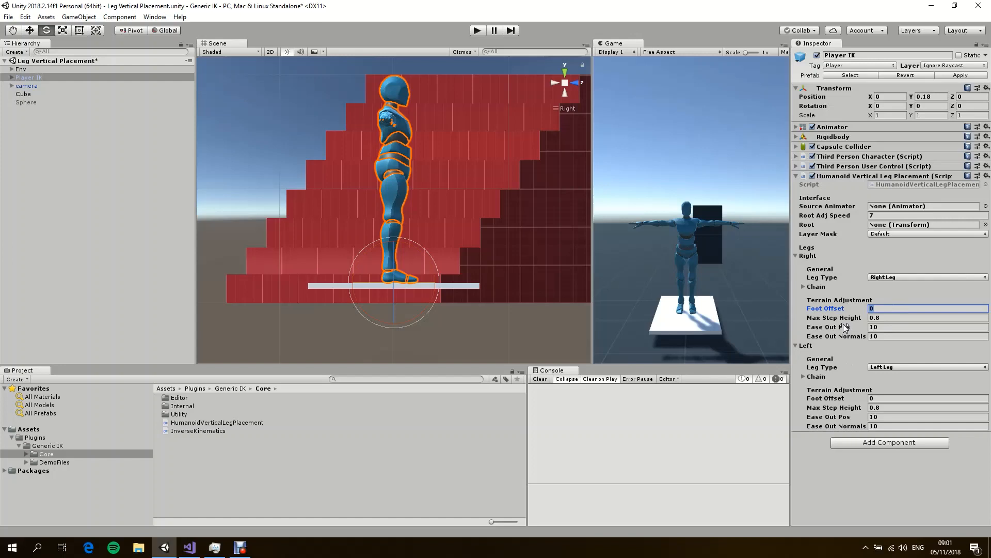
pyautogui.moveTo(716, 337)
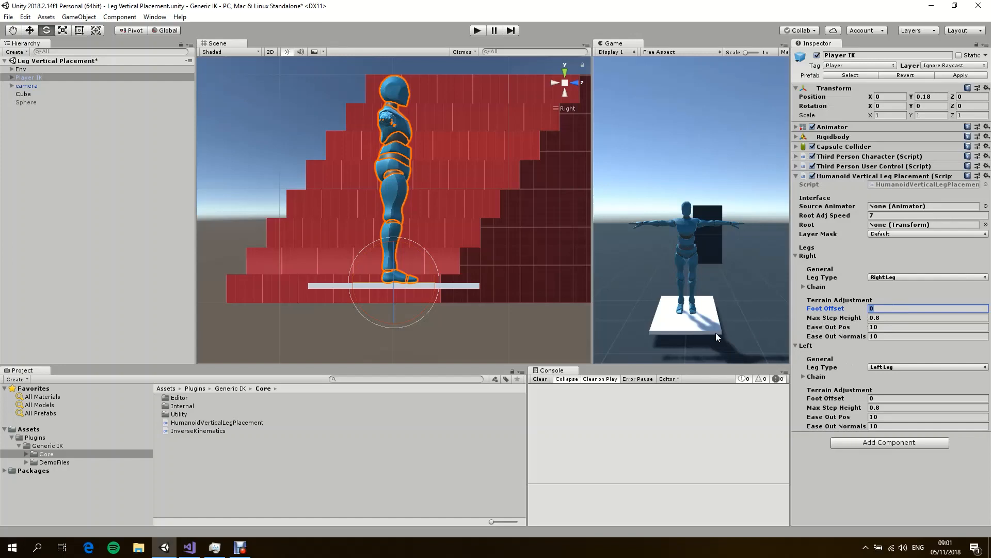
pyautogui.moveTo(458, 302)
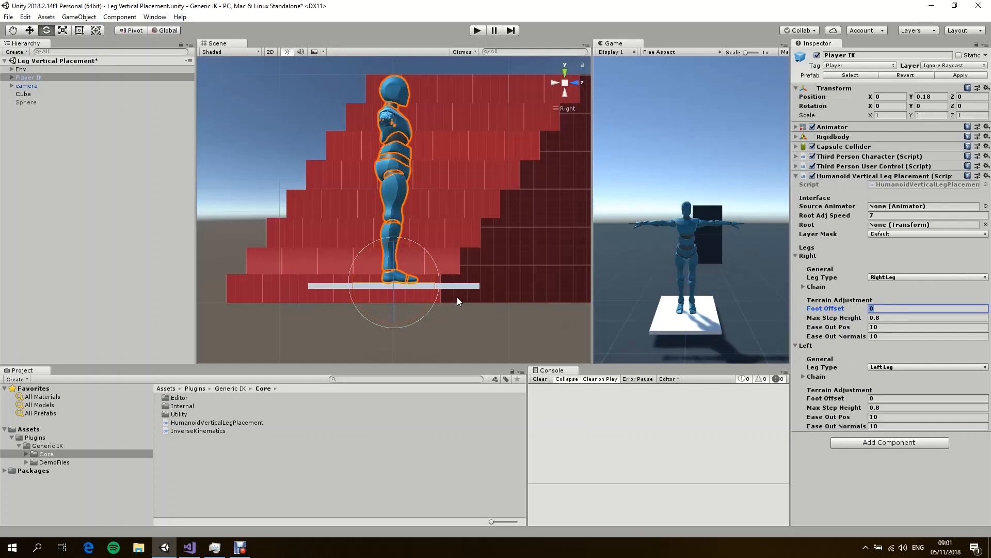
pyautogui.moveTo(394, 231)
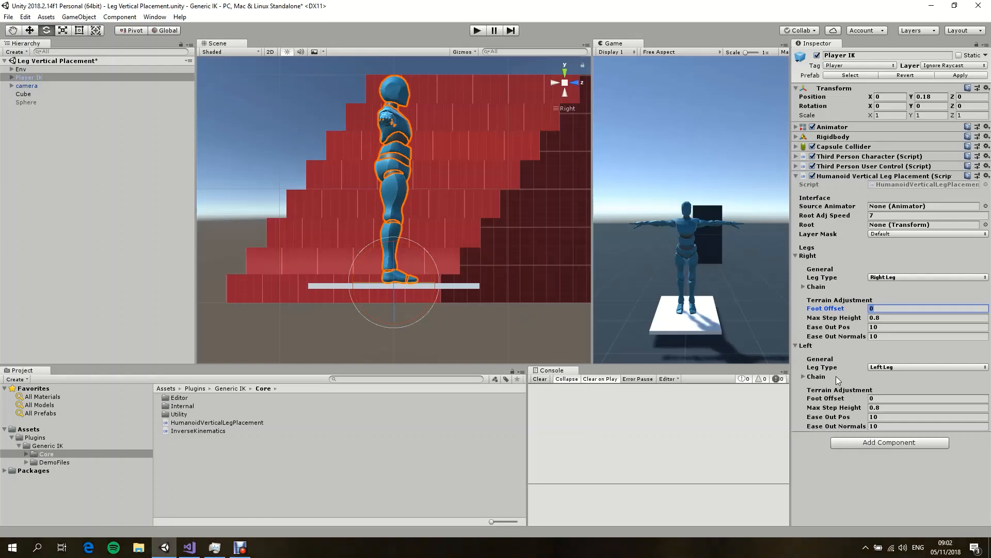
pyautogui.moveTo(844, 319)
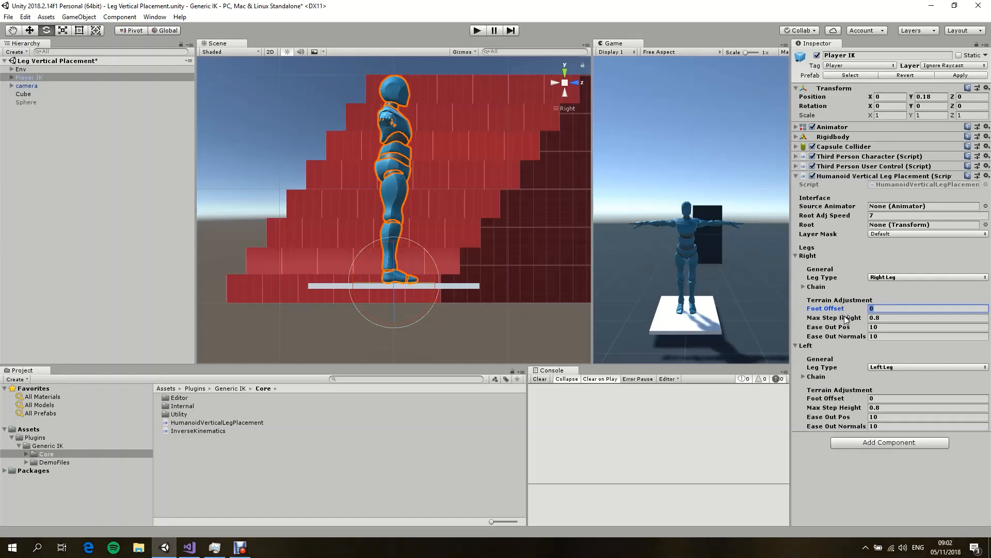
pyautogui.click(927, 316)
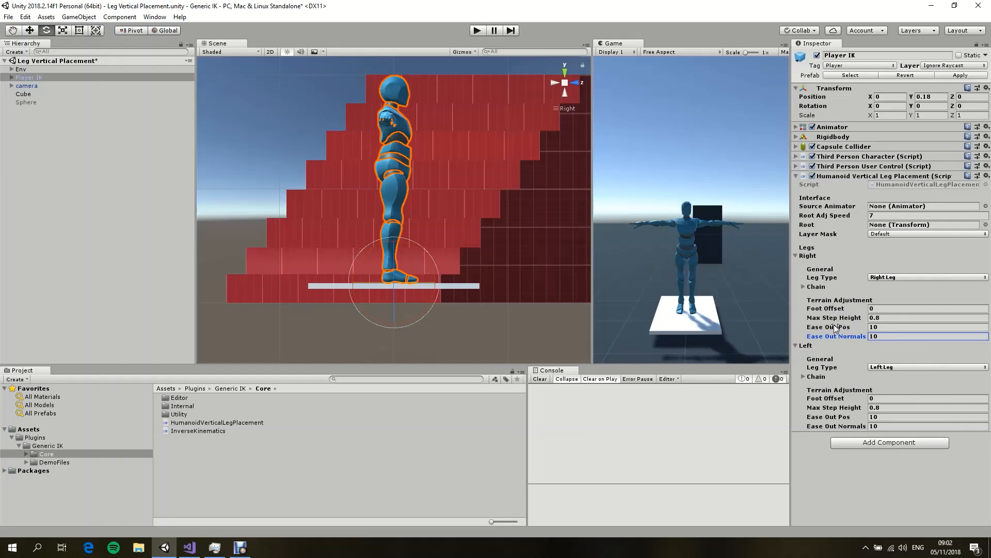
pyautogui.moveTo(813, 288)
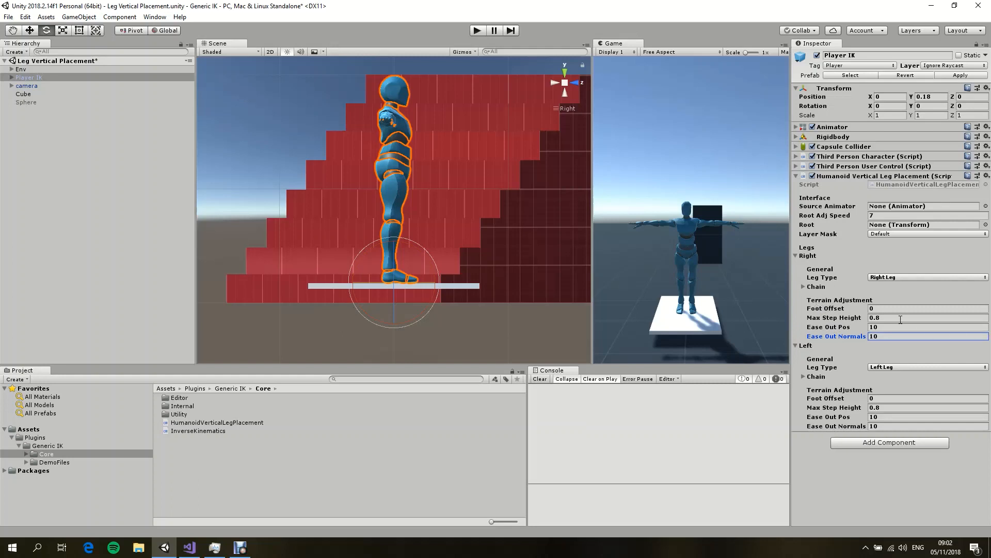
pyautogui.moveTo(890, 374)
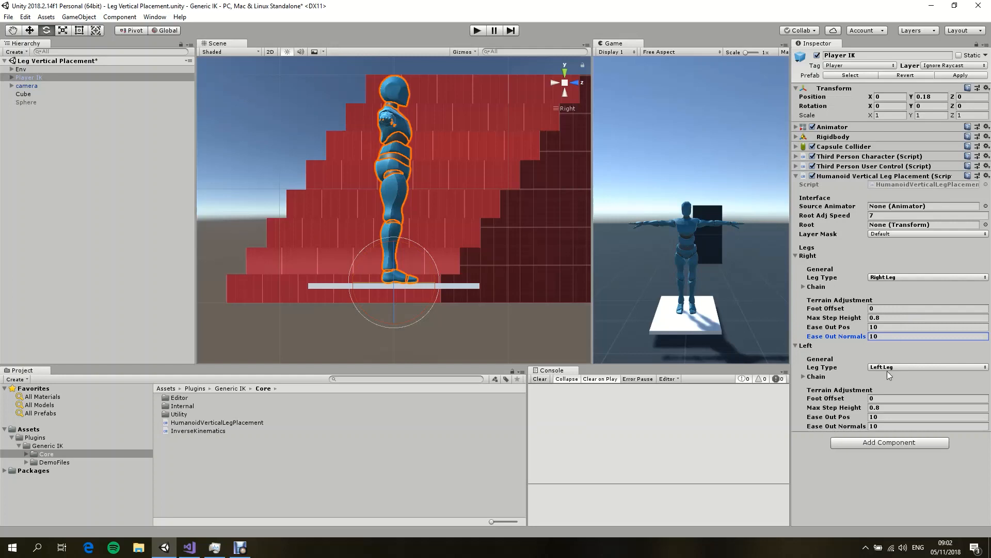
pyautogui.moveTo(816, 287)
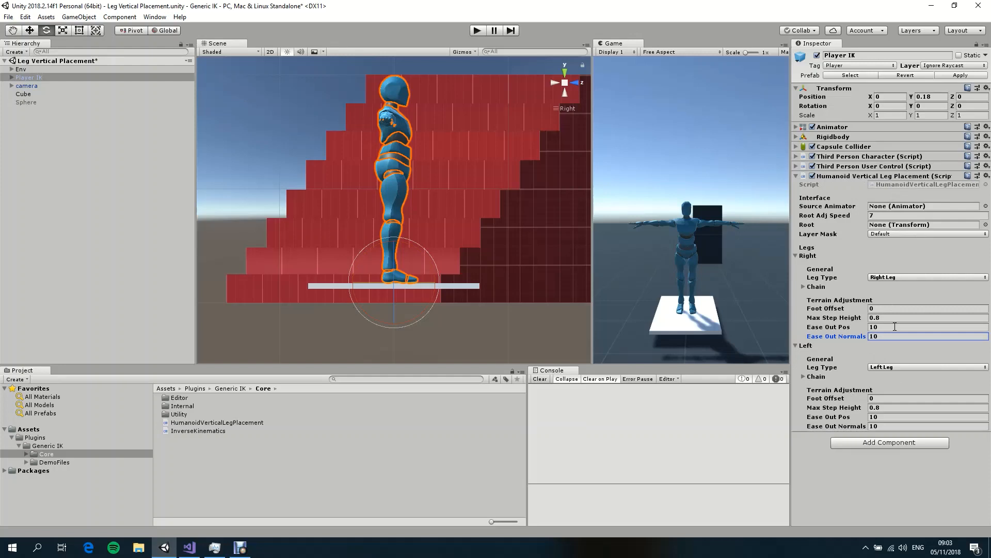
pyautogui.moveTo(795, 366)
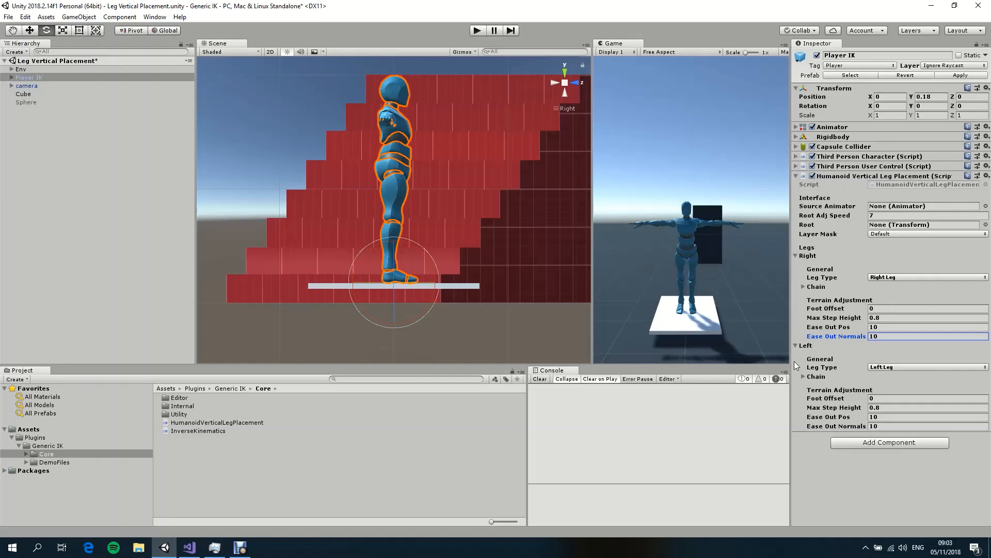